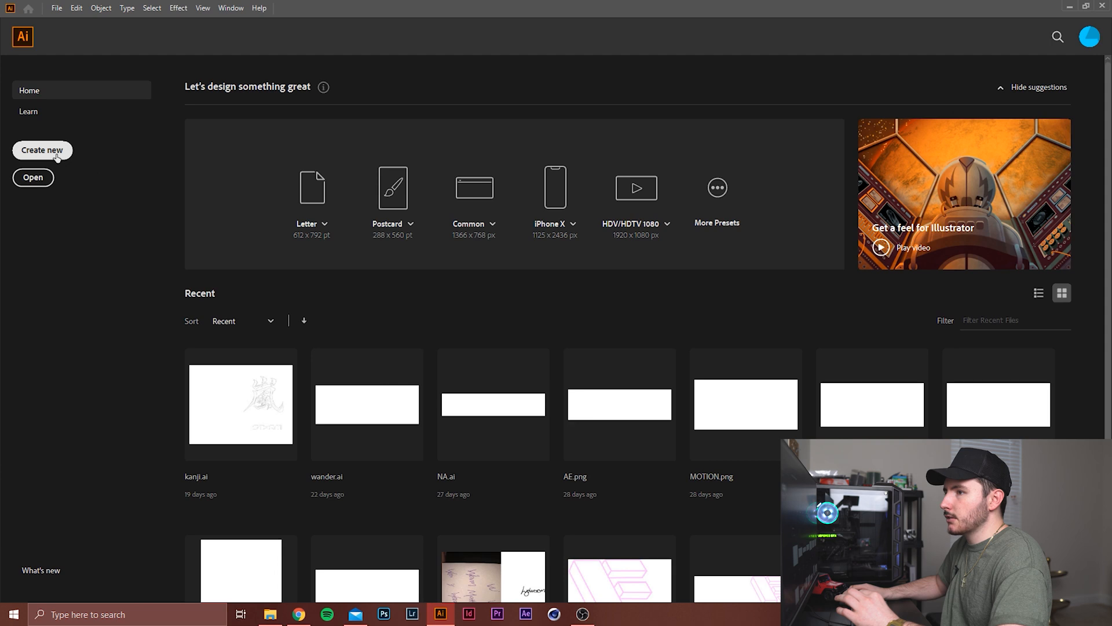
# Create a new 1920 × 1080 document measured in pixels
pyautogui.click(42, 150)
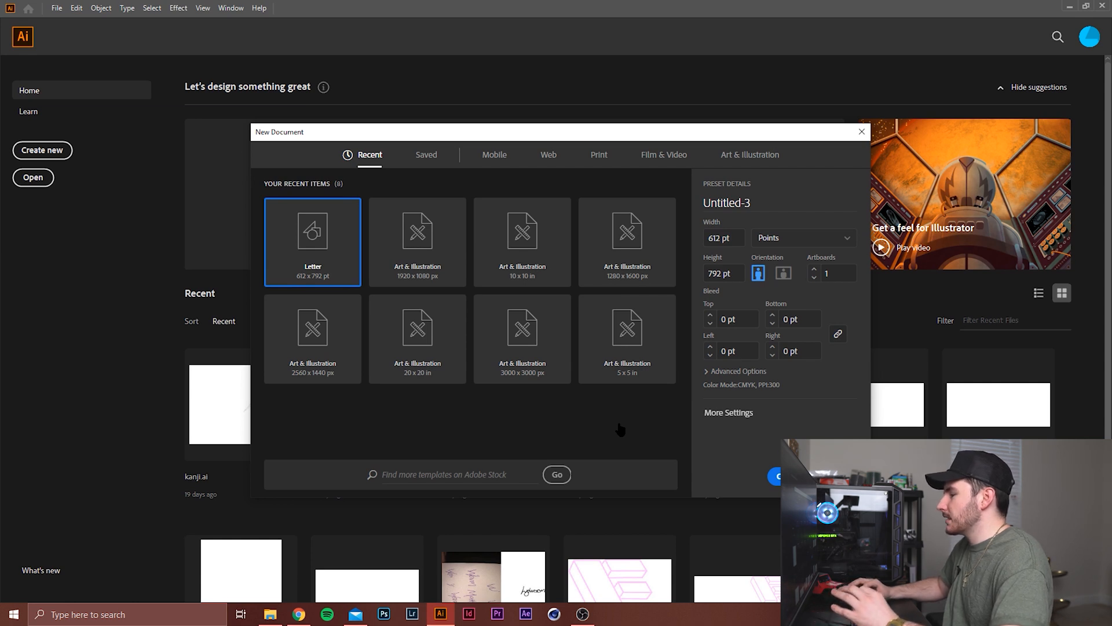
pyautogui.moveTo(813, 248)
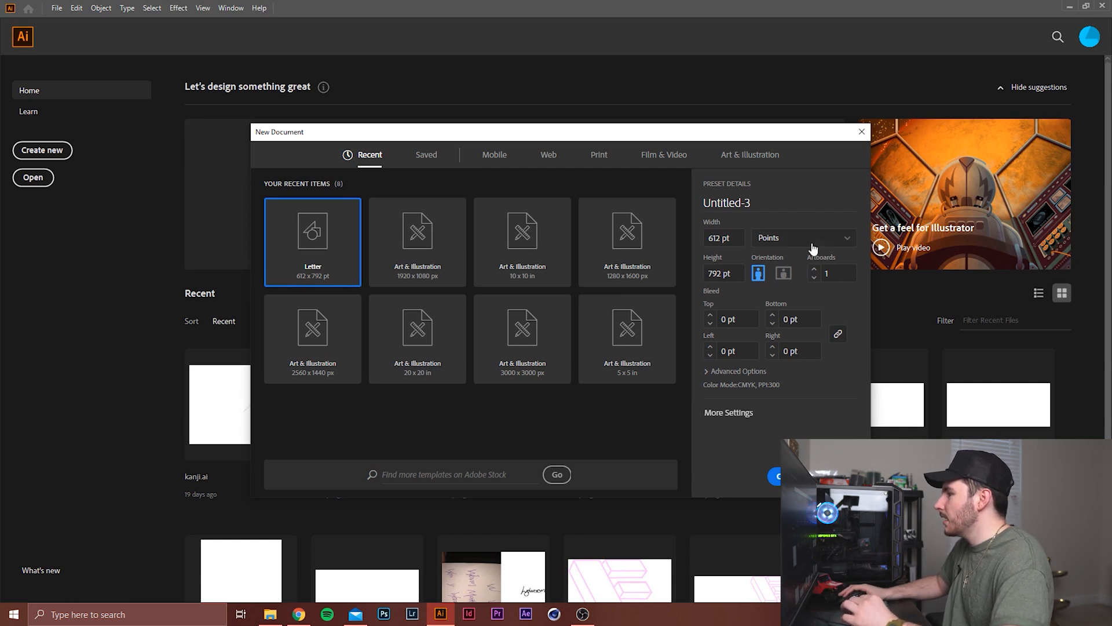
pyautogui.click(801, 237)
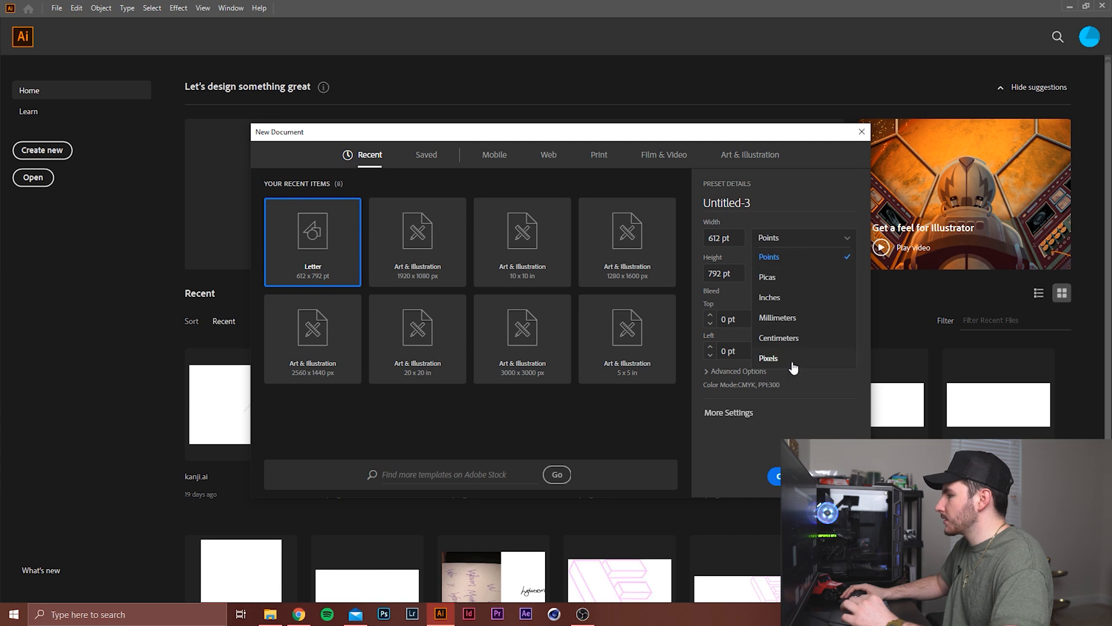
pyautogui.click(768, 357)
pyautogui.write('1080')
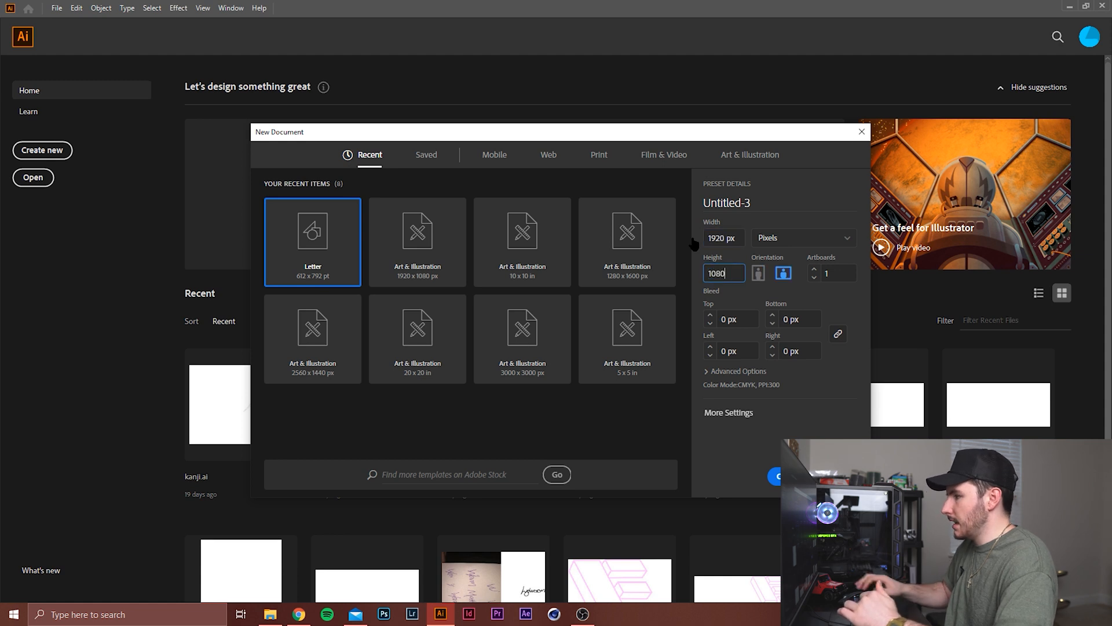
pyautogui.click(861, 132)
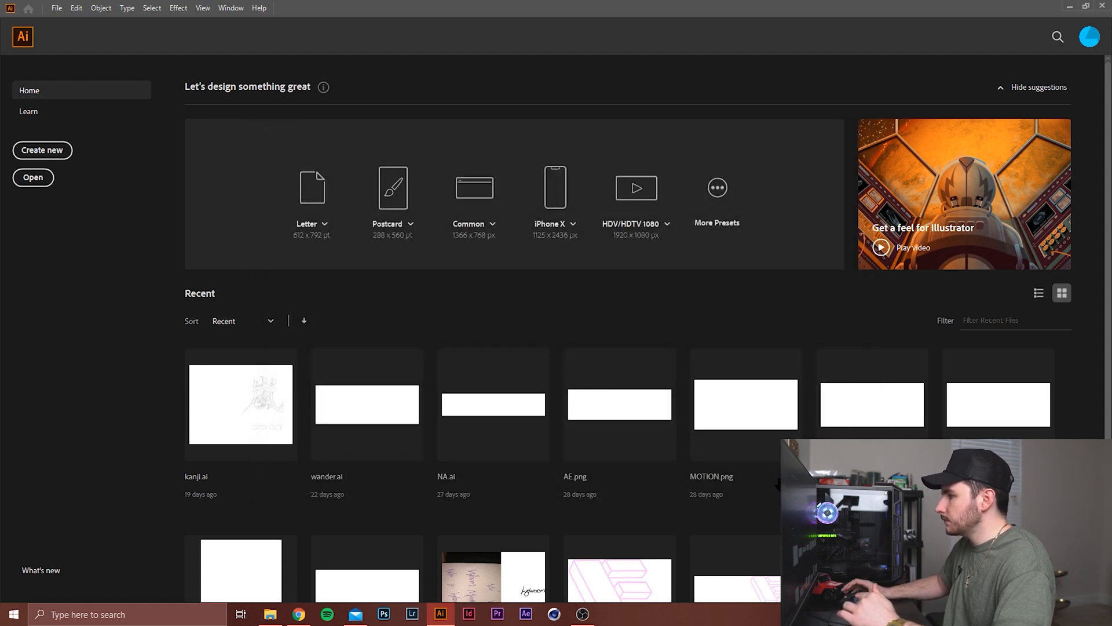
pyautogui.click(42, 149)
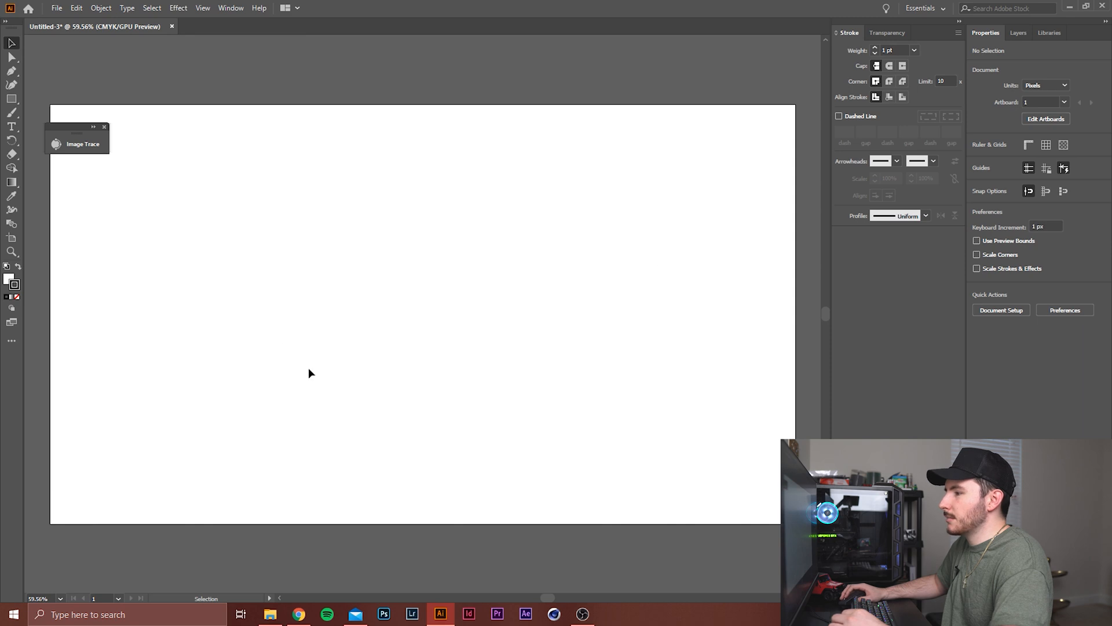
pyautogui.moveTo(56, 12)
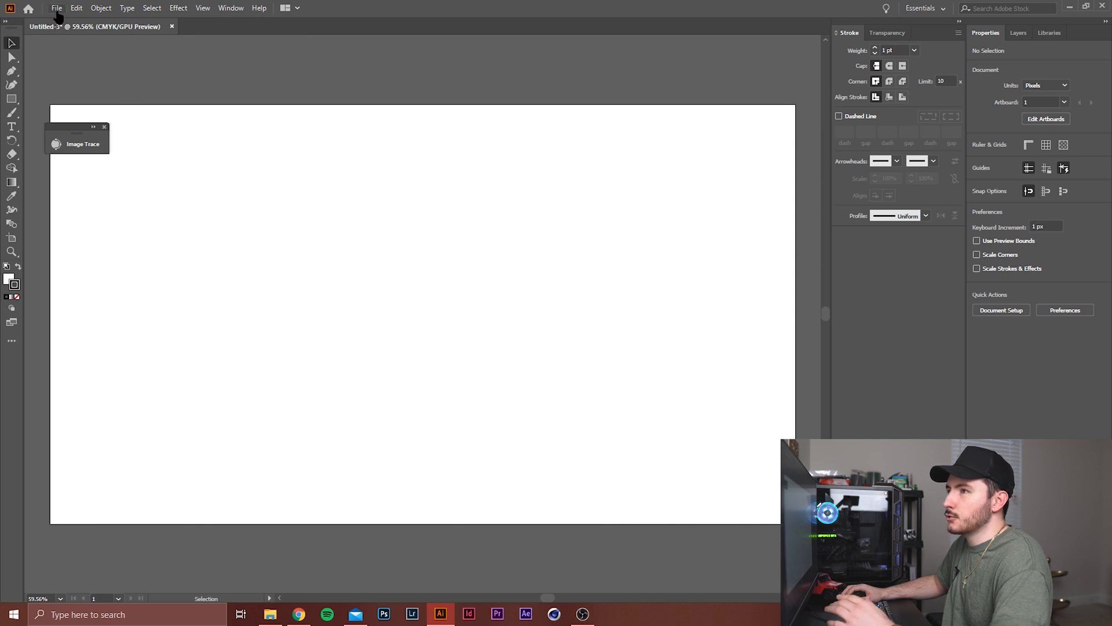
# Place the handwritten signatures photo on the artboard as a linked image
pyautogui.click(56, 8)
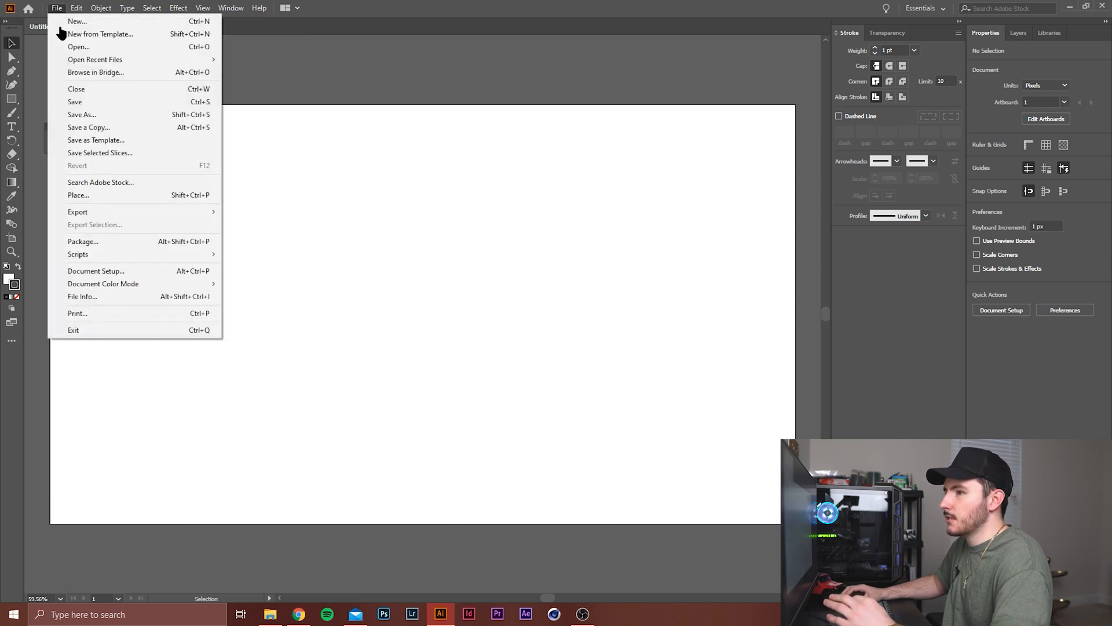
pyautogui.click(78, 195)
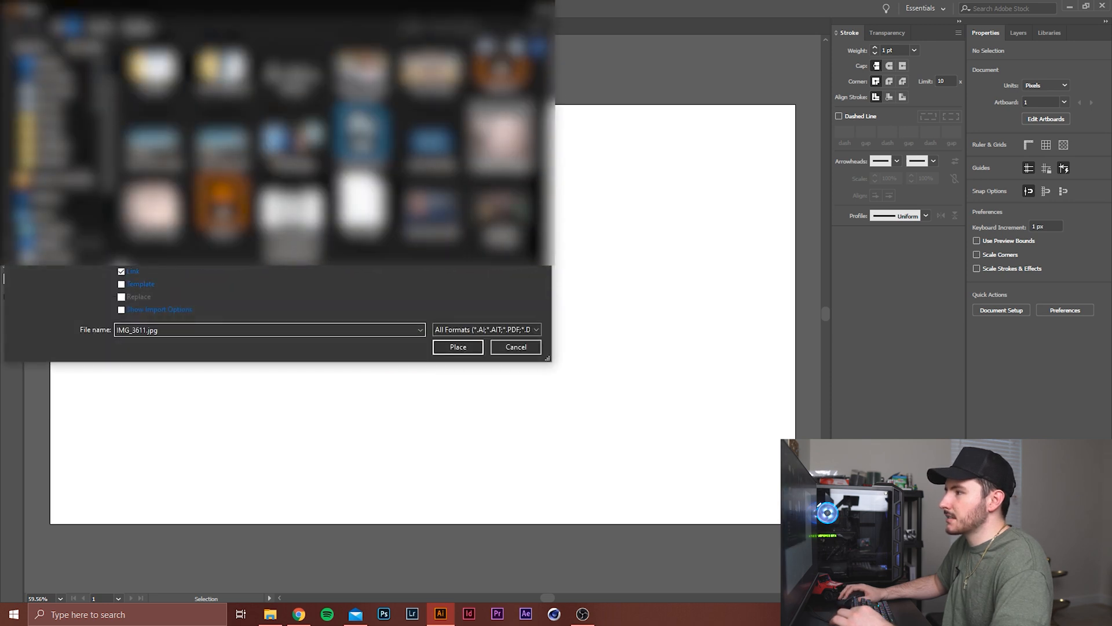
pyautogui.click(458, 347)
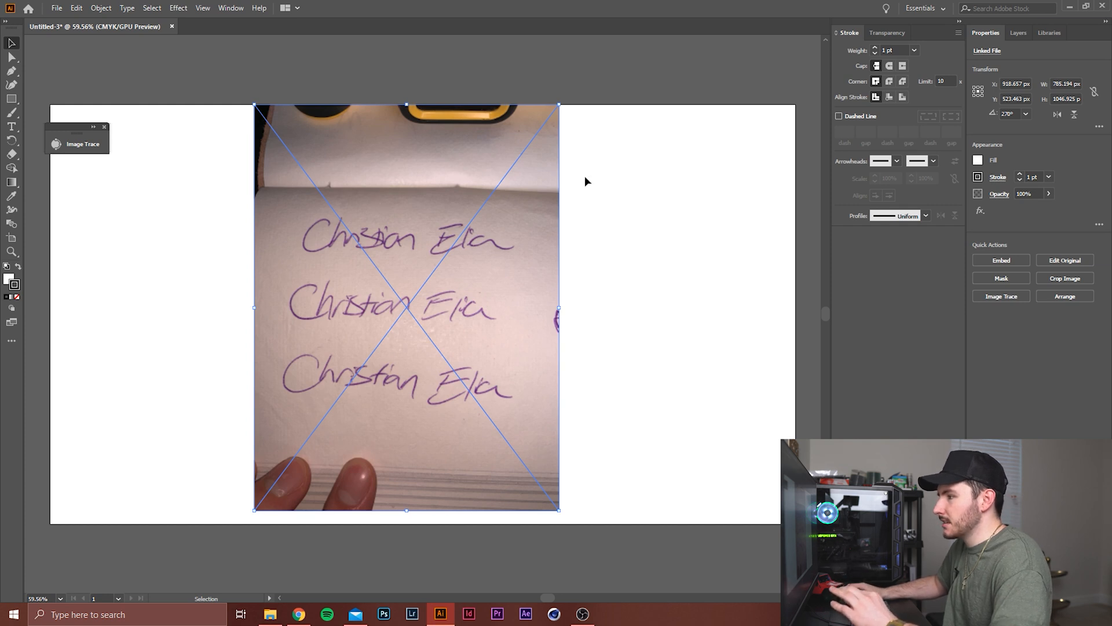
pyautogui.click(418, 273)
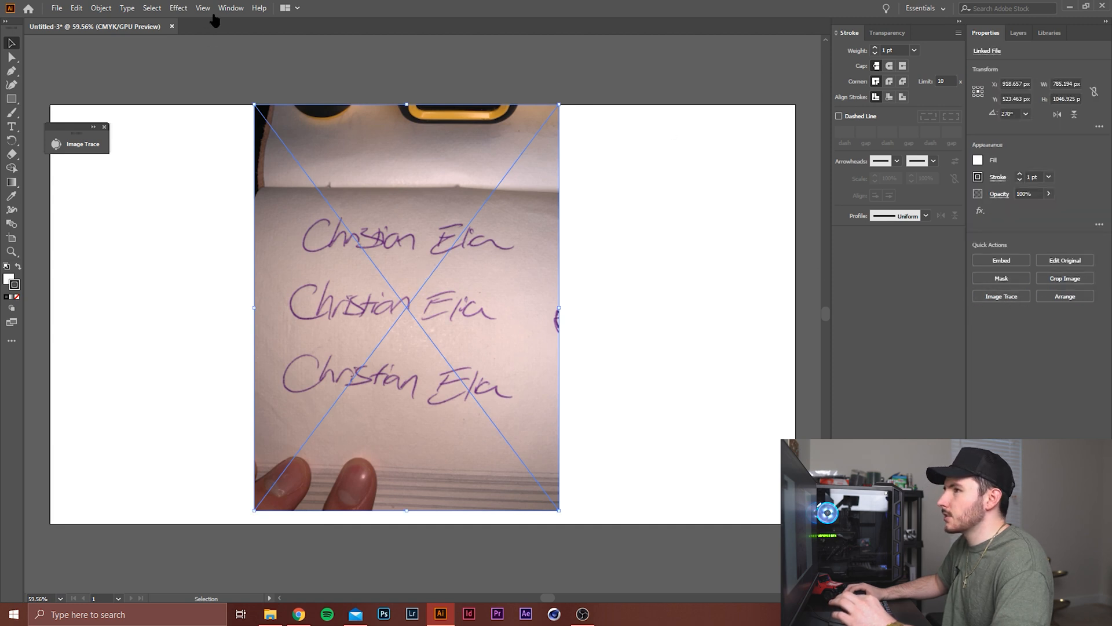
# Image Trace the signature photo with the Black and White Logo preset, accepting the large-image warning
pyautogui.click(230, 8)
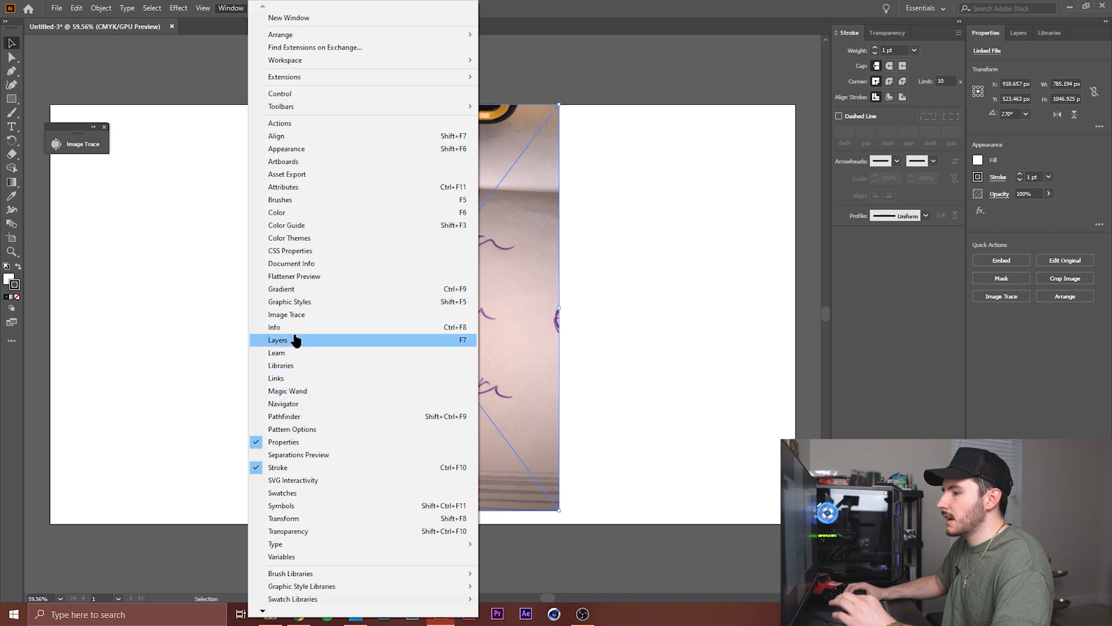
pyautogui.moveTo(323, 92)
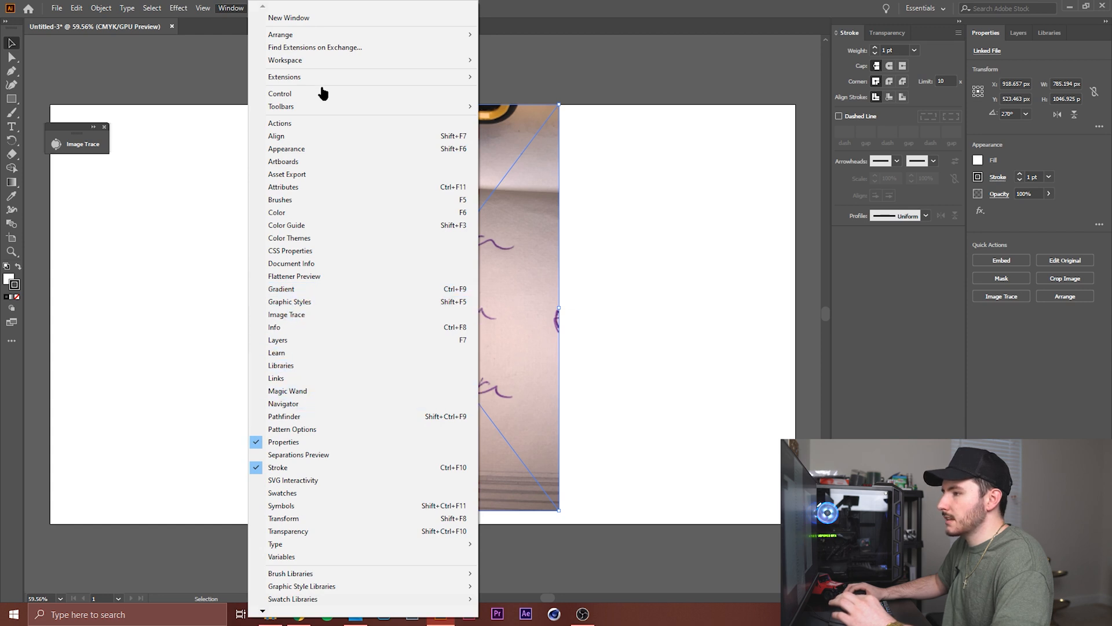
pyautogui.moveTo(342, 317)
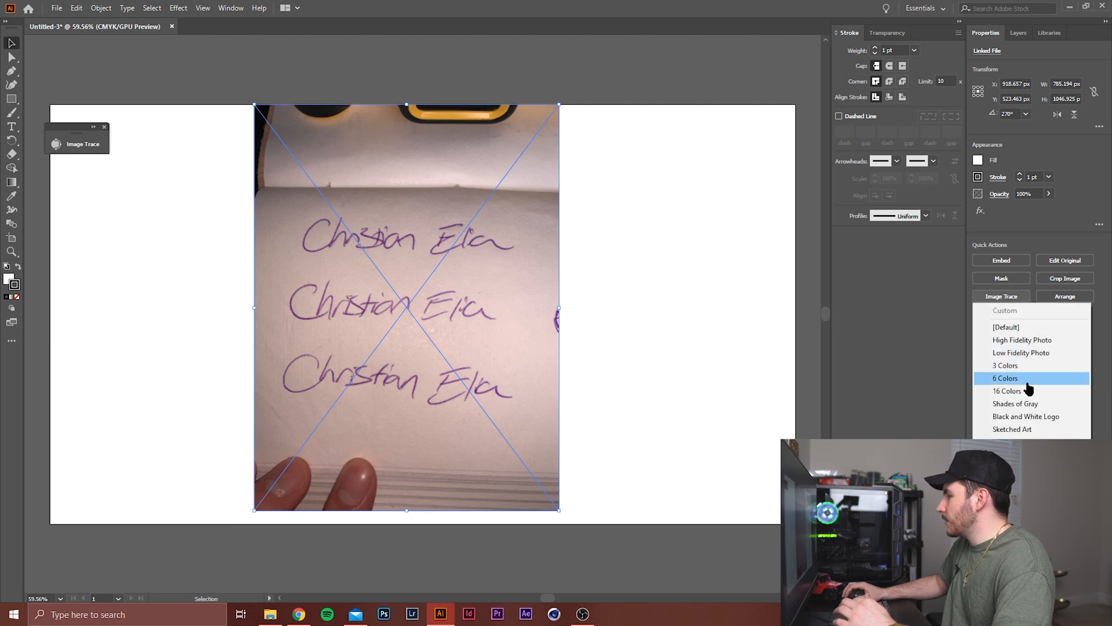
pyautogui.moveTo(1026, 416)
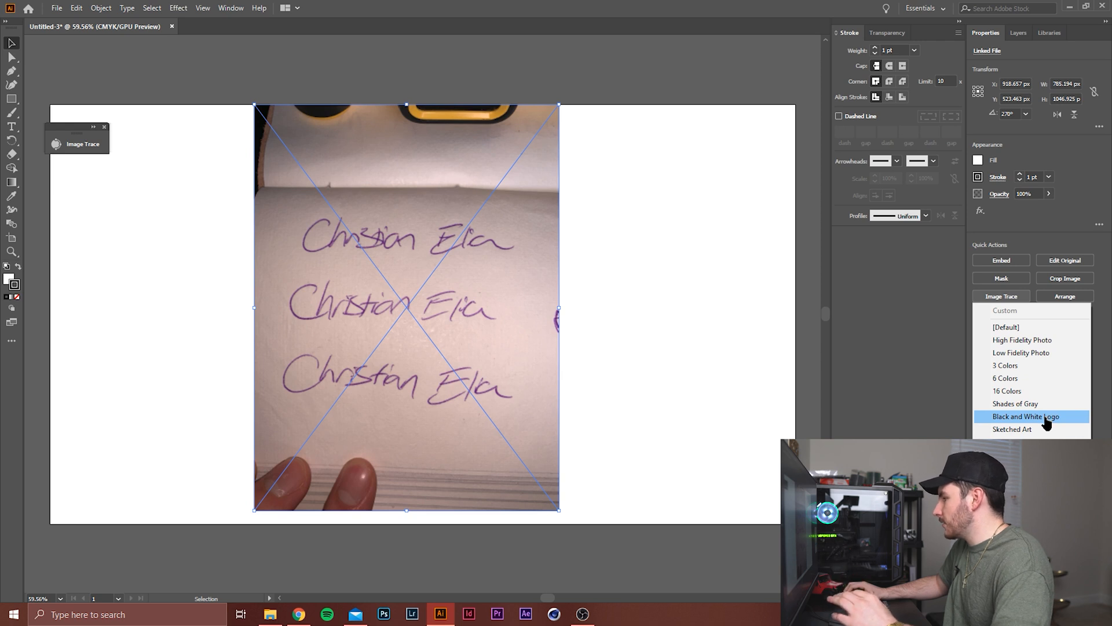
pyautogui.click(1024, 416)
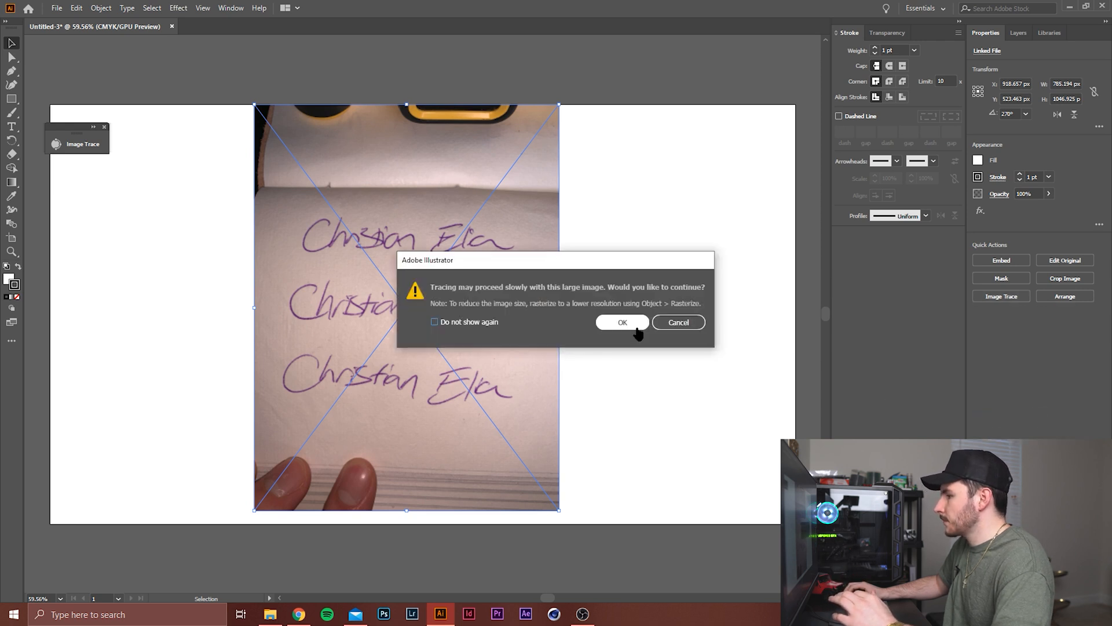
pyautogui.click(622, 322)
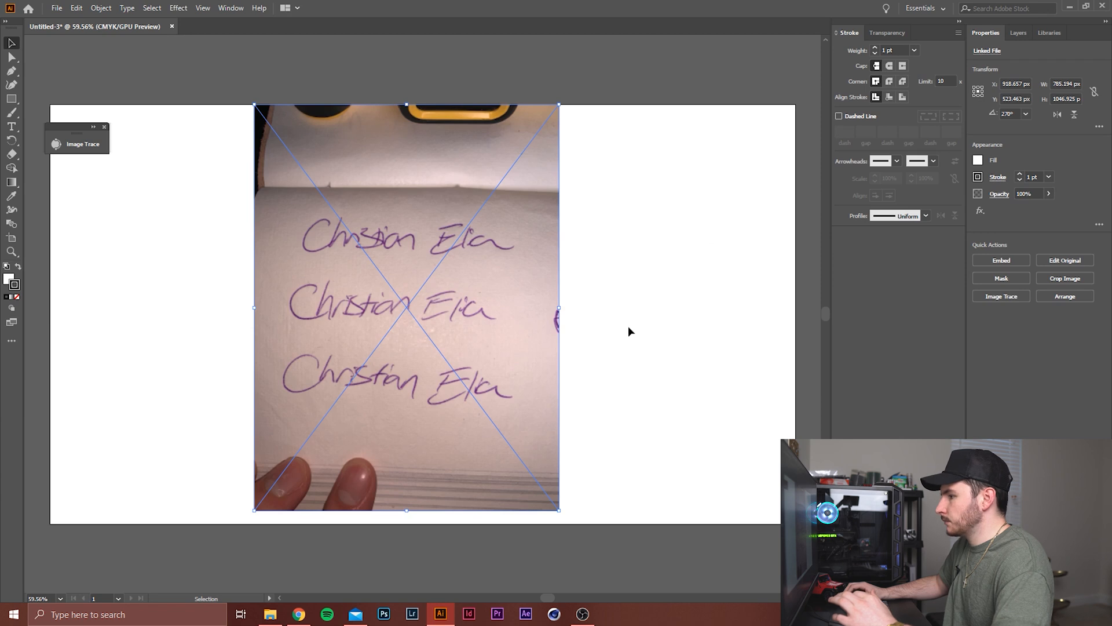
pyautogui.click(1001, 296)
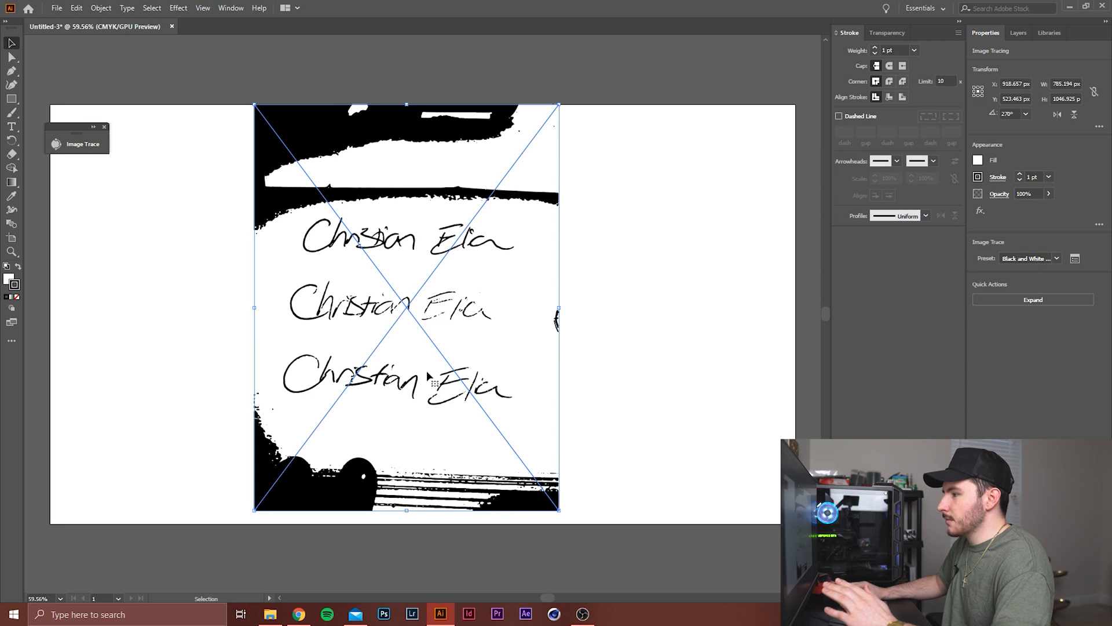
pyautogui.moveTo(472, 373)
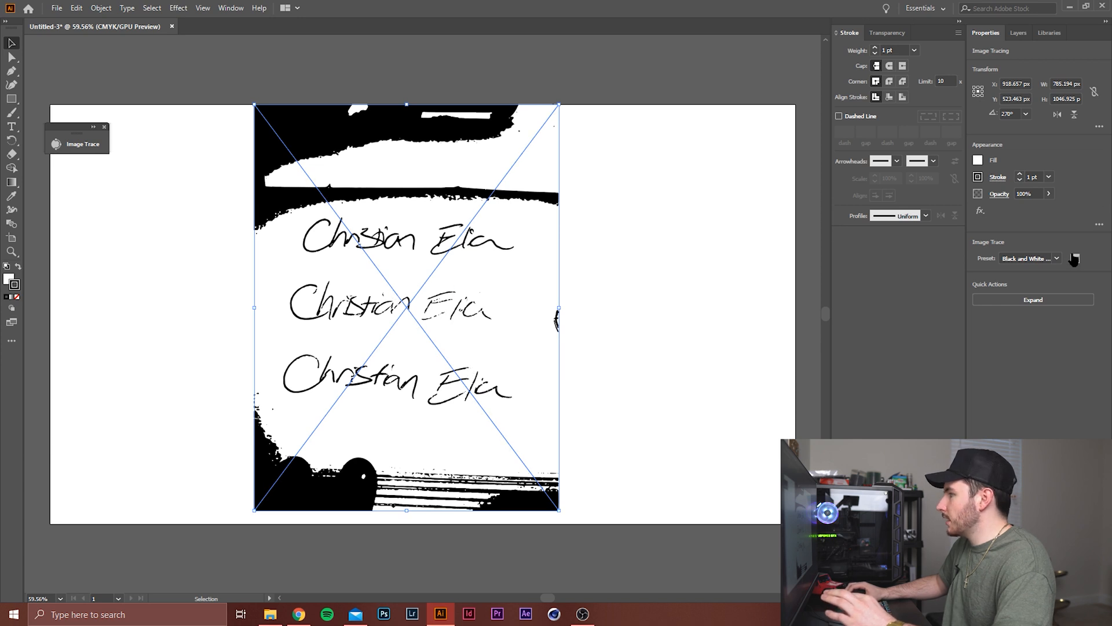
pyautogui.moveTo(1074, 258)
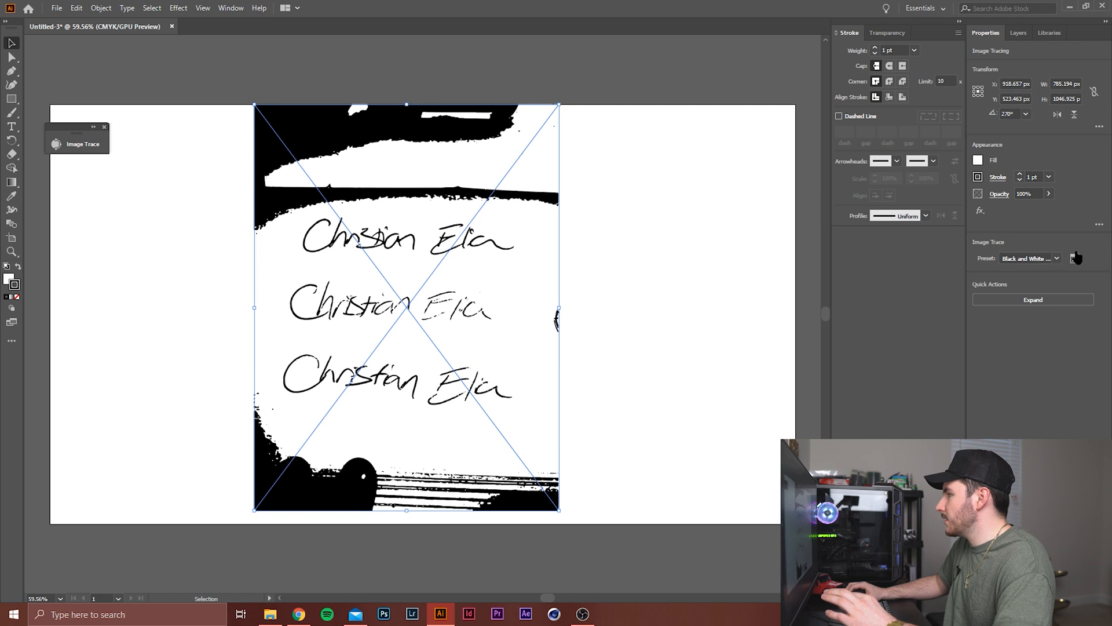
# Open the Image Trace panel showing the trace settings at threshold 128
pyautogui.click(83, 143)
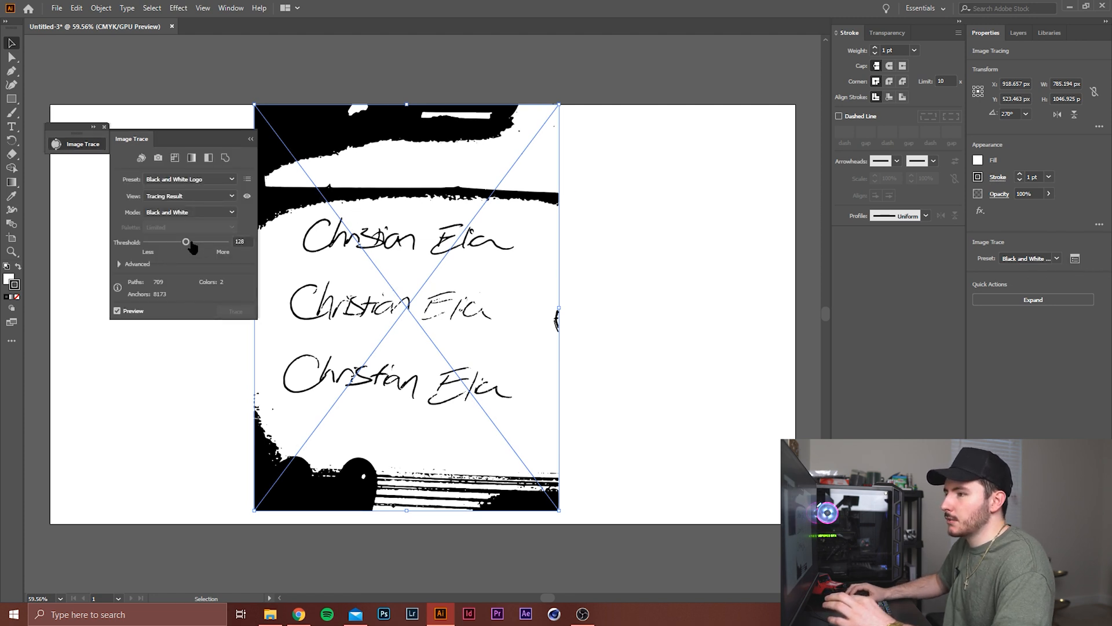
# Nudge the trace Threshold slider up in stages to 157
pyautogui.moveTo(186, 242); pyautogui.dragTo(192, 242)
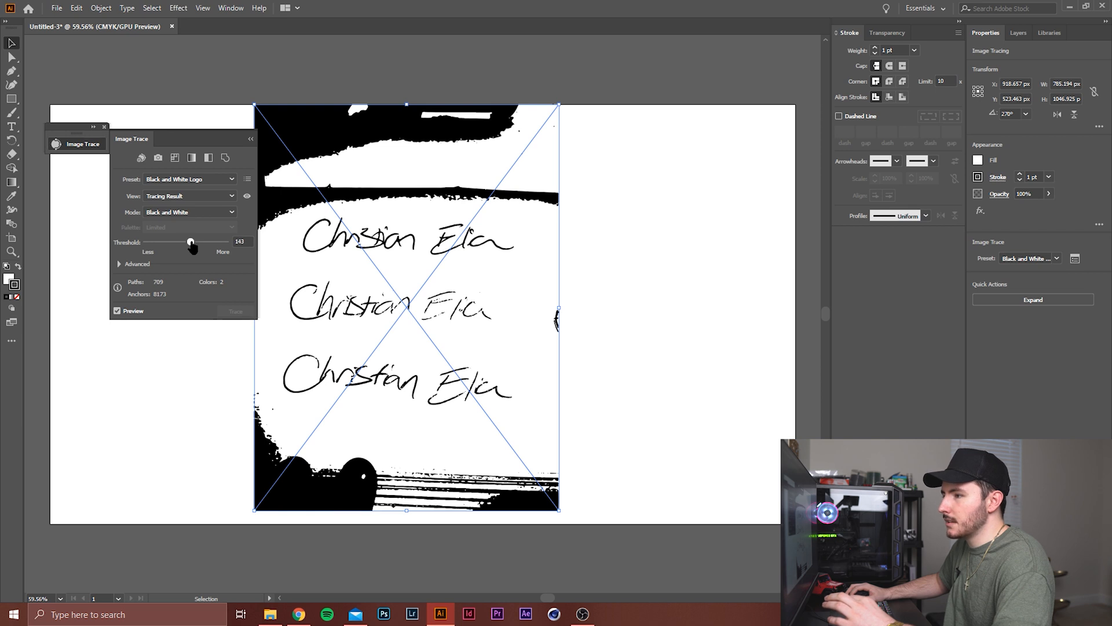
pyautogui.moveTo(190, 242); pyautogui.dragTo(194, 242)
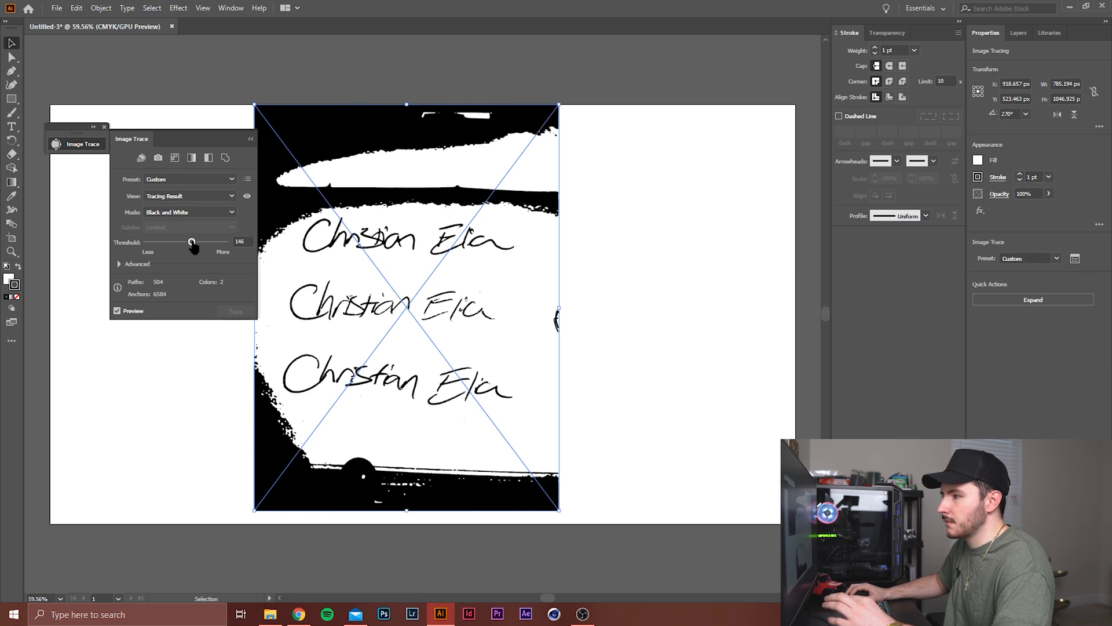
pyautogui.moveTo(192, 243); pyautogui.dragTo(196, 243)
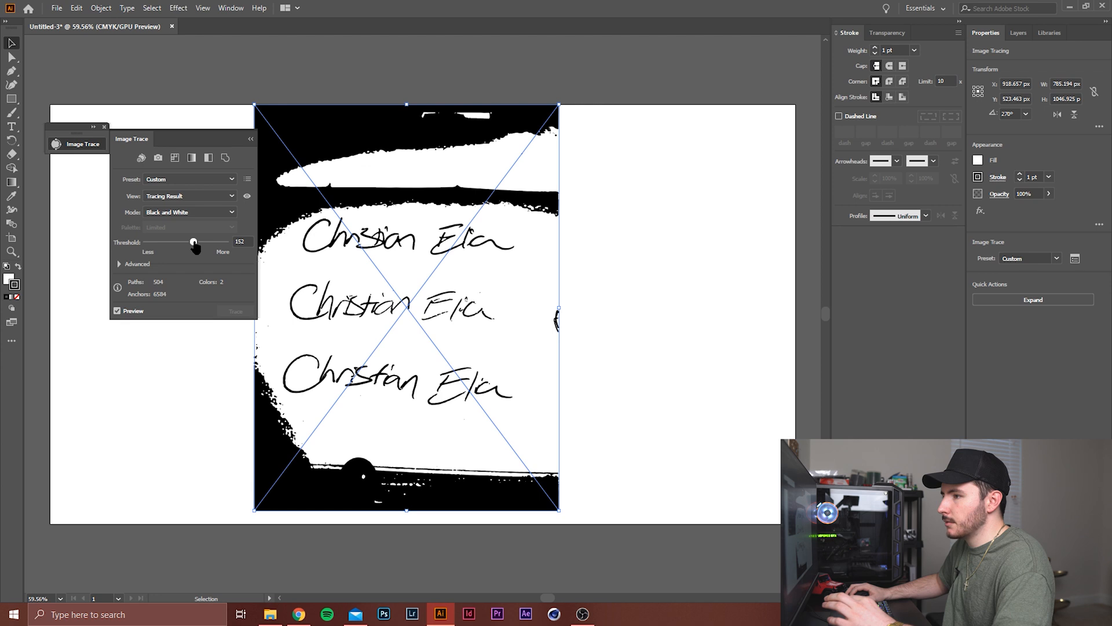
pyautogui.moveTo(192, 242); pyautogui.dragTo(197, 242)
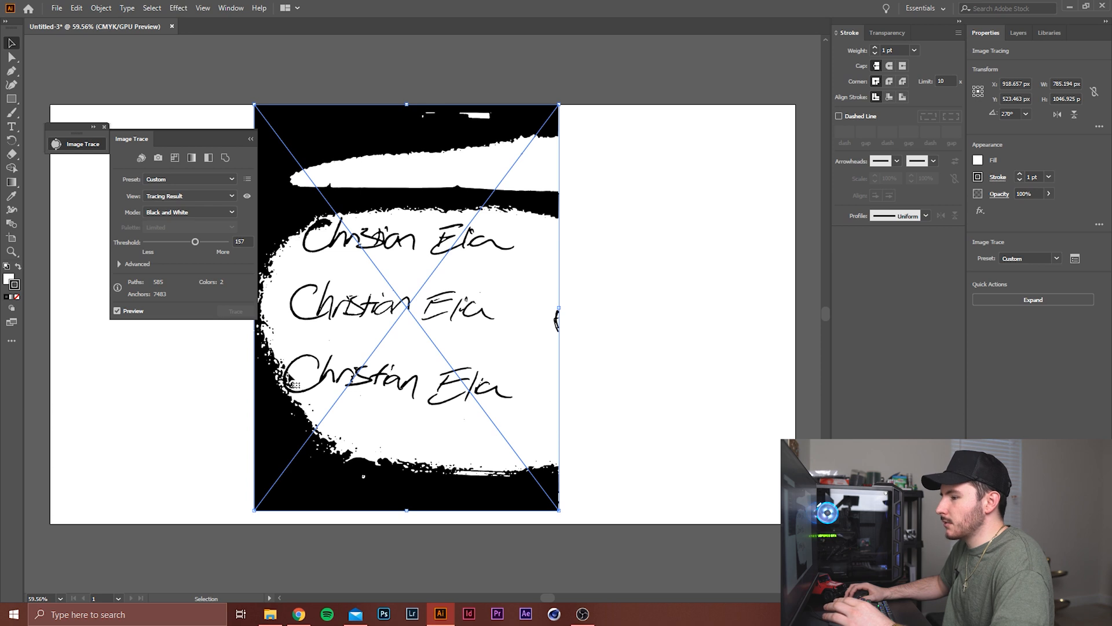
pyautogui.moveTo(323, 234)
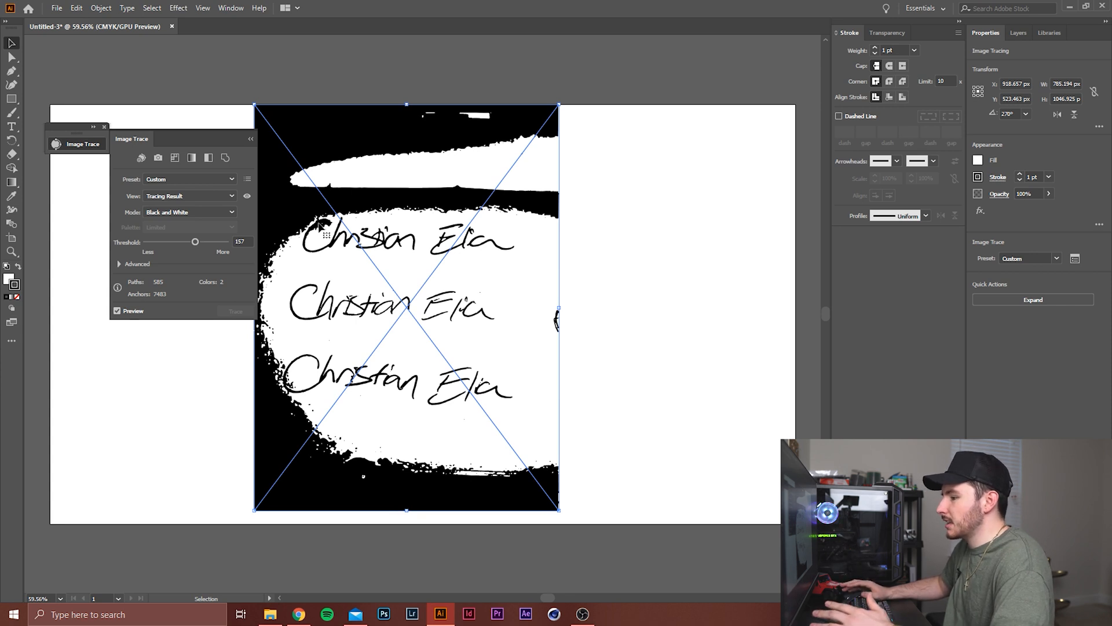
pyautogui.moveTo(403, 309)
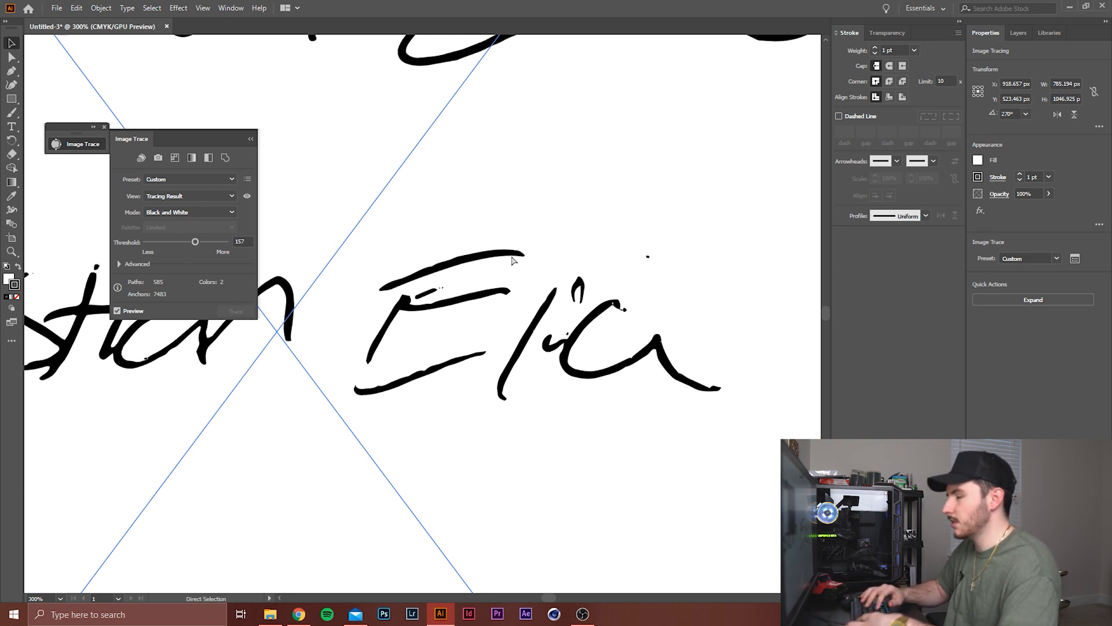
# Zoom out, drop the trace threshold to 140, and show the Advanced tracing options
pyautogui.scroll(-3)
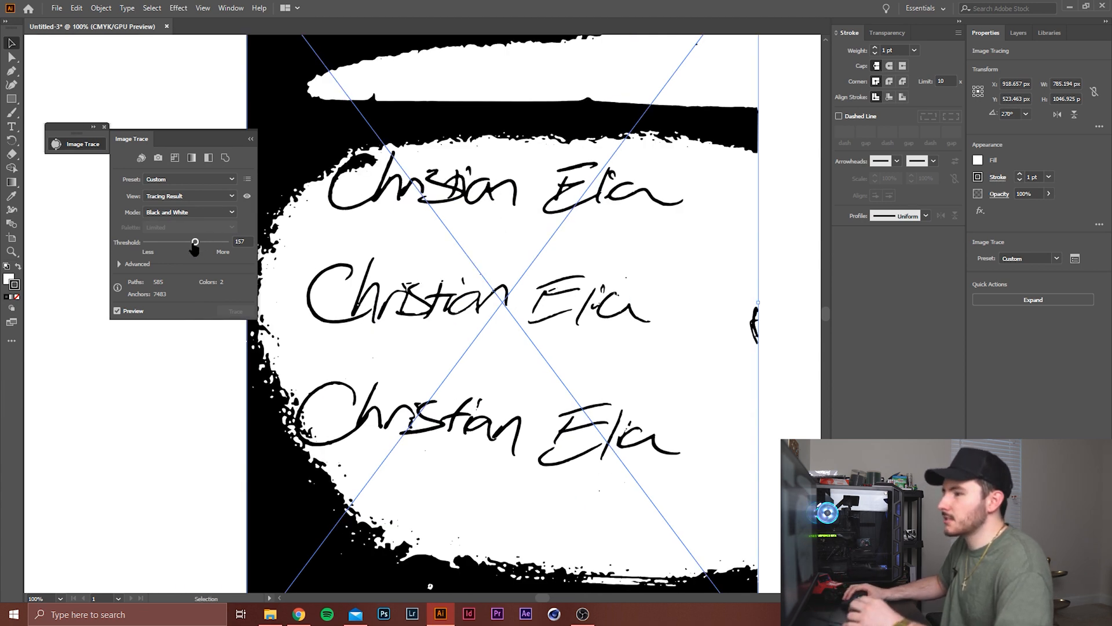
pyautogui.moveTo(195, 243); pyautogui.dragTo(188, 243)
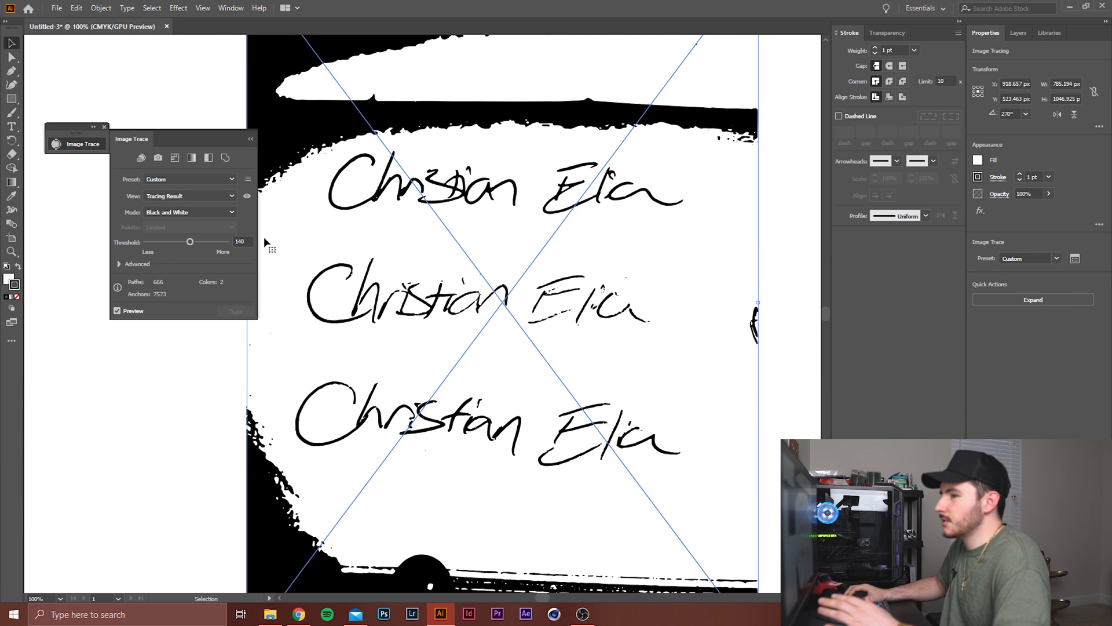
pyautogui.click(137, 264)
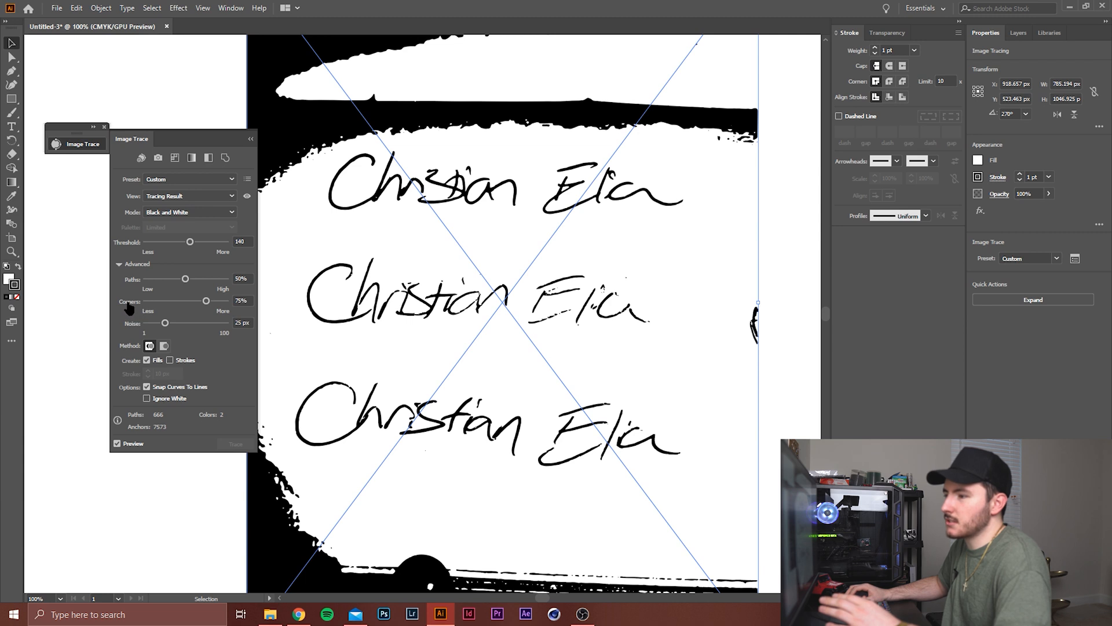
pyautogui.moveTo(139, 281)
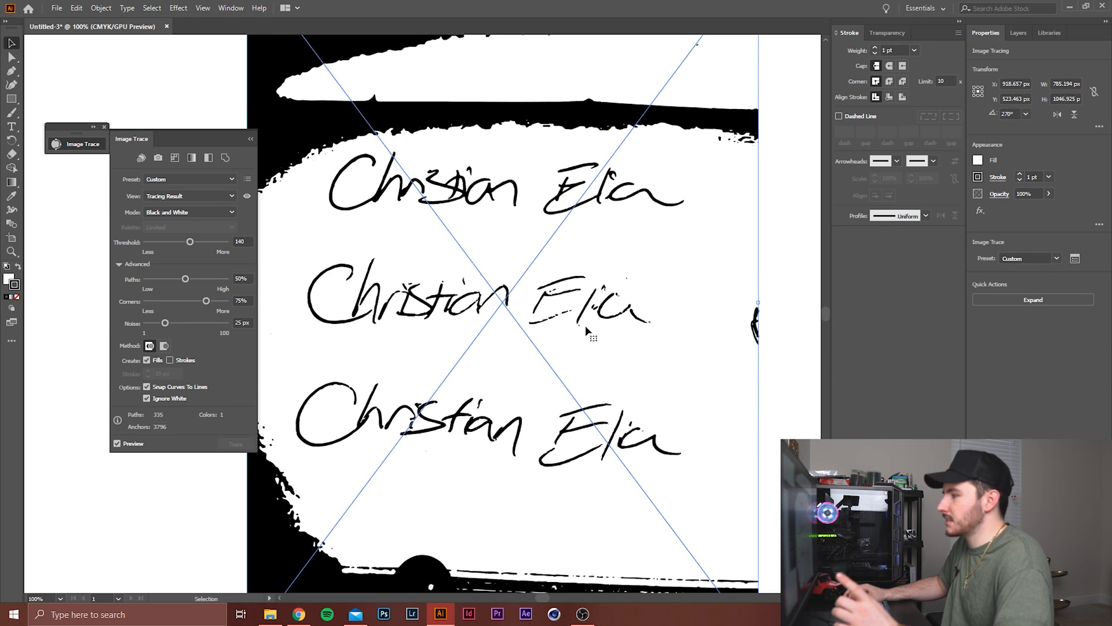
pyautogui.moveTo(688, 308)
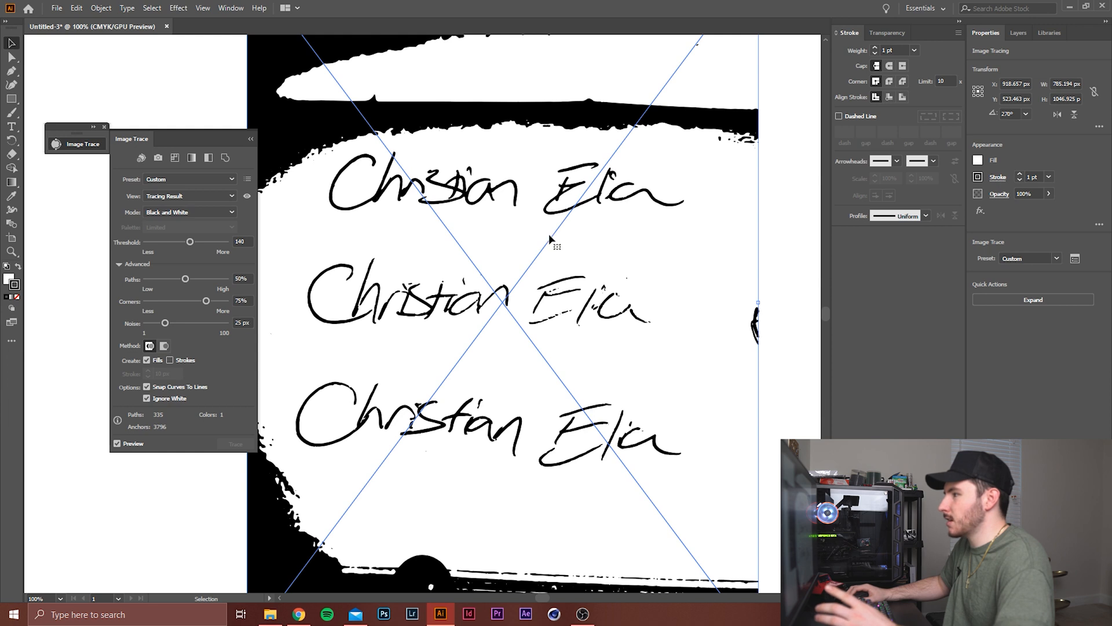
pyautogui.moveTo(713, 174)
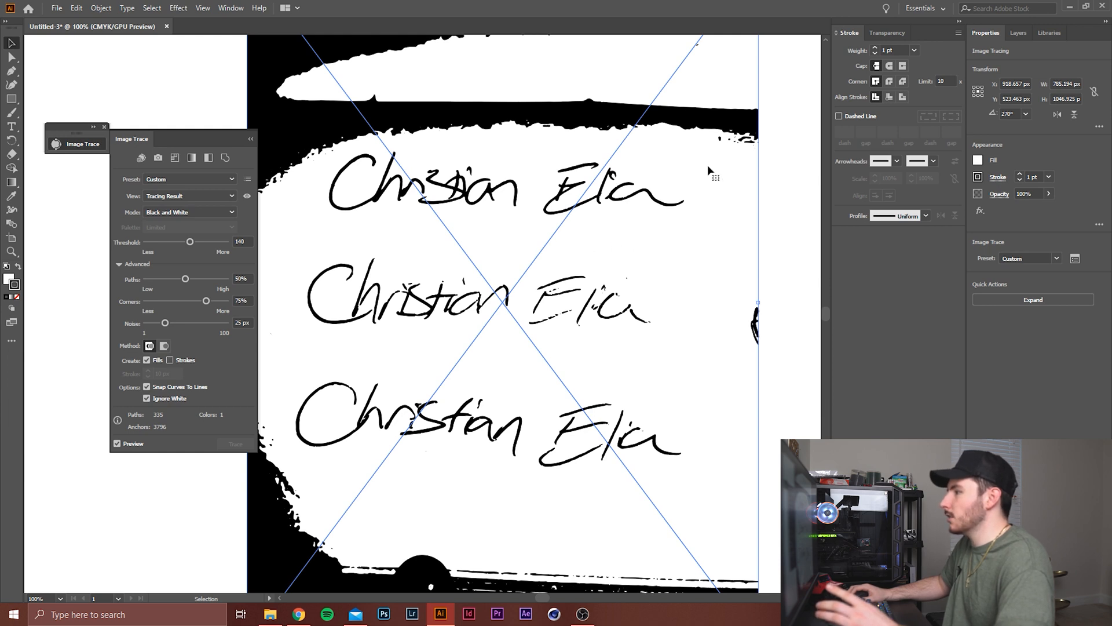
pyautogui.moveTo(499, 353)
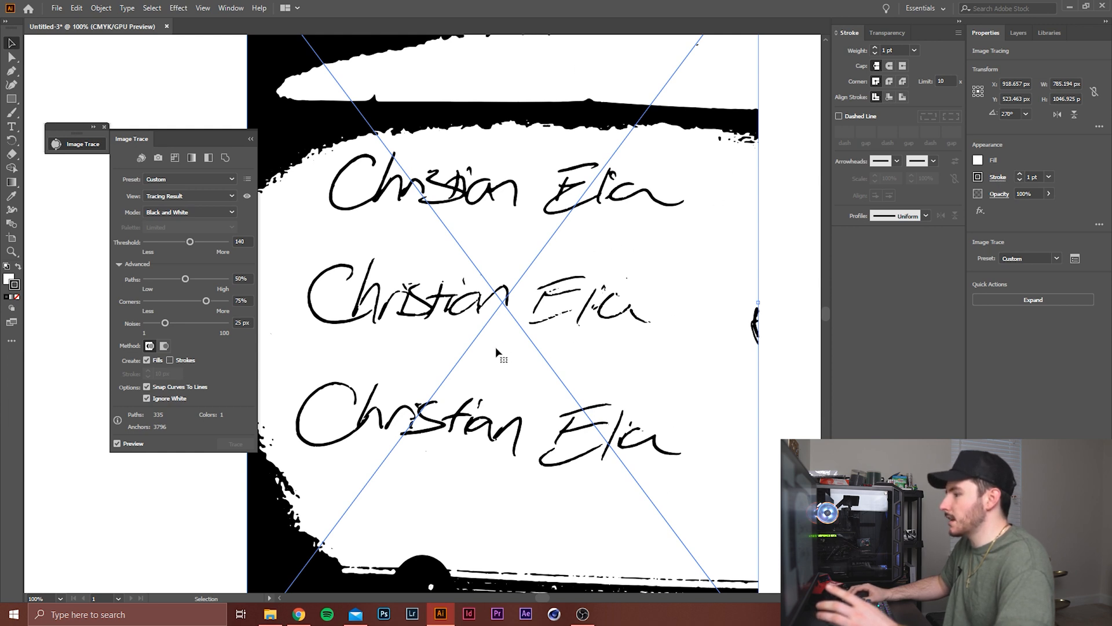
pyautogui.moveTo(543, 277)
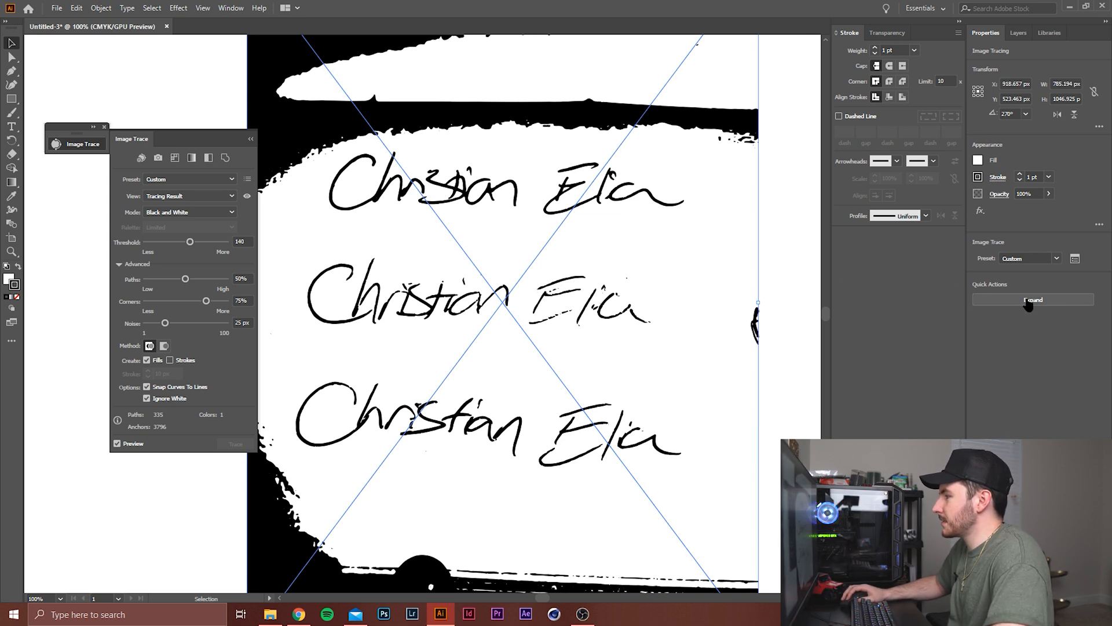
# Expand the trace into paths and choose Direct Selection to remove background blobs
pyautogui.click(1033, 299)
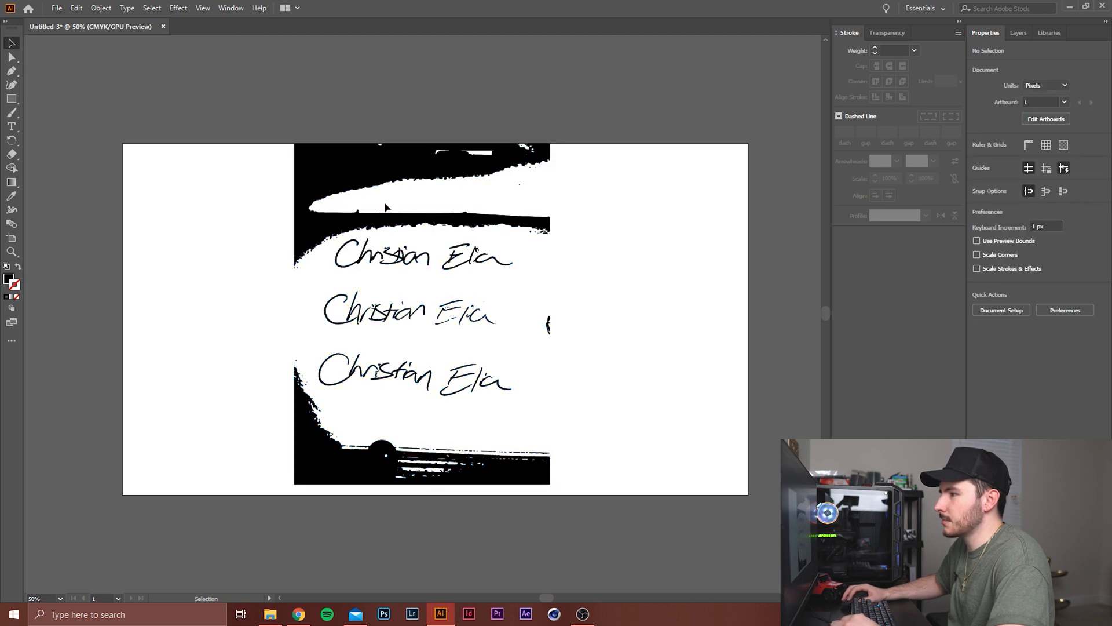
pyautogui.click(11, 56)
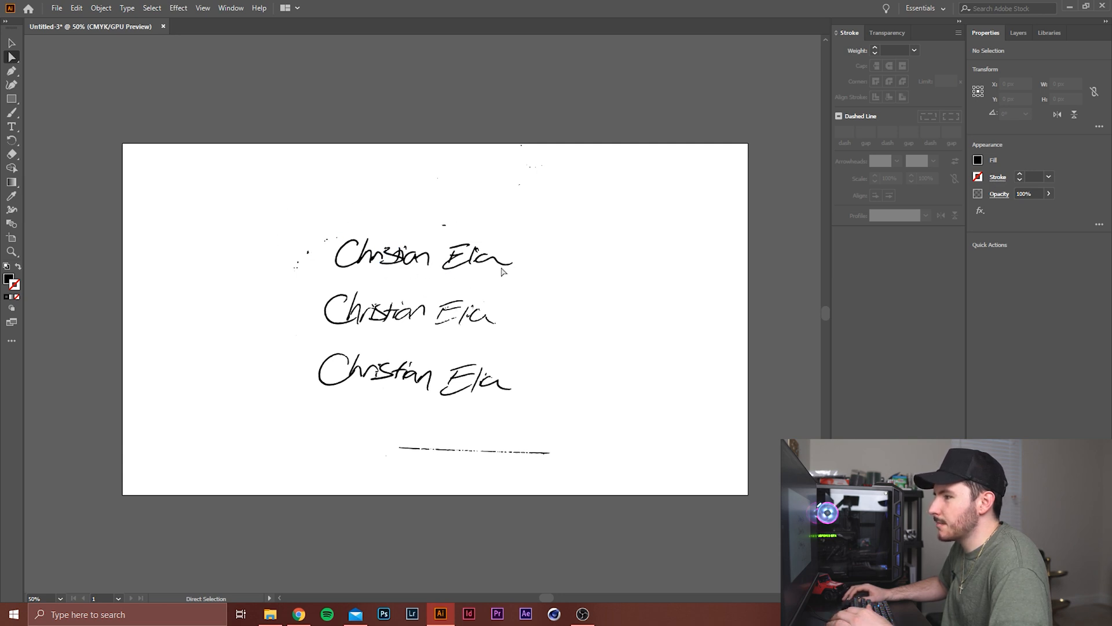
pyautogui.moveTo(320, 230)
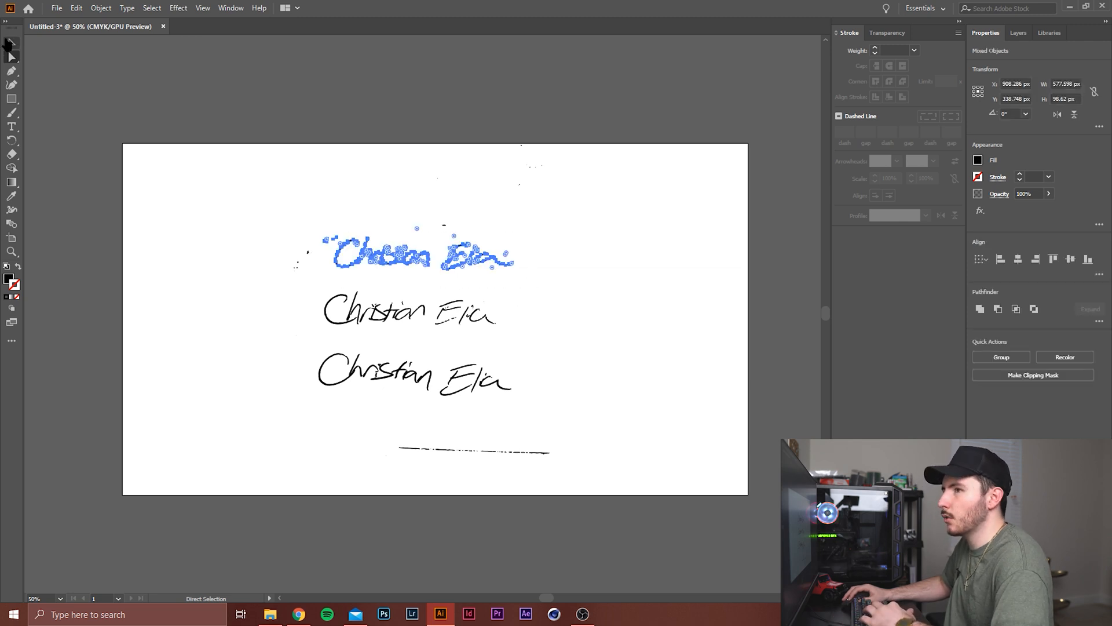
# Keep the top signature on the right, deleting the other two signatures
pyautogui.click(12, 44)
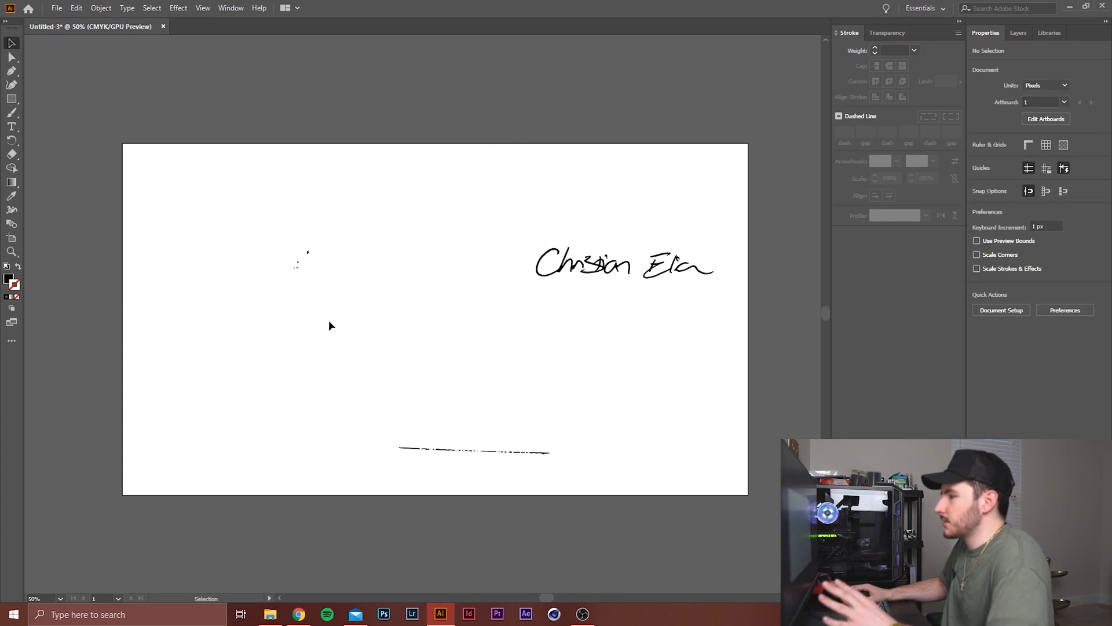
pyautogui.moveTo(342, 332)
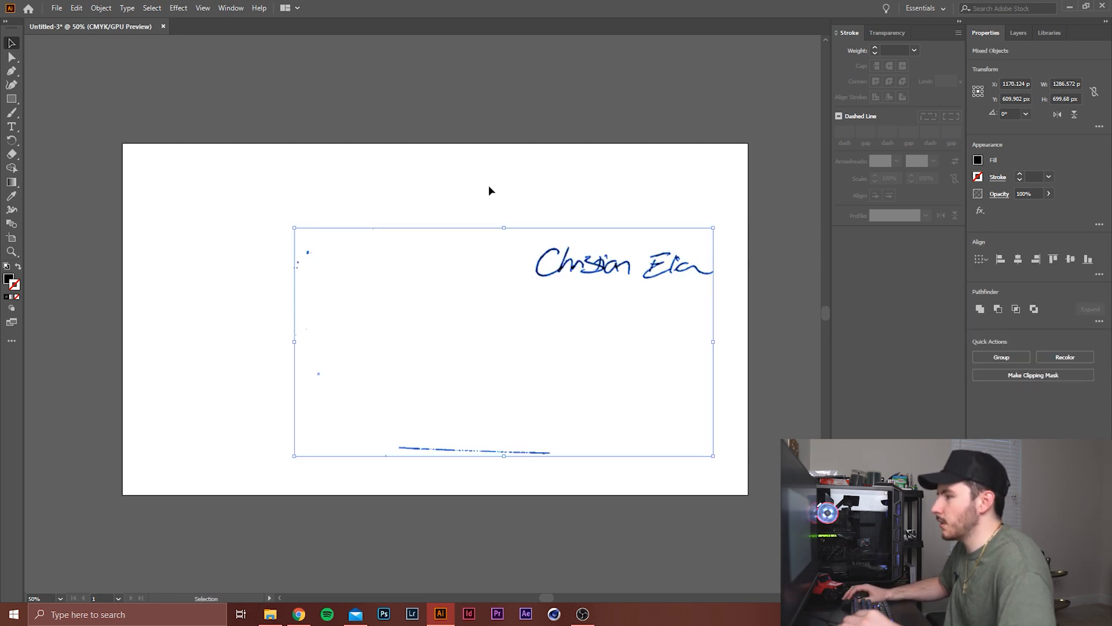
pyautogui.click(101, 7)
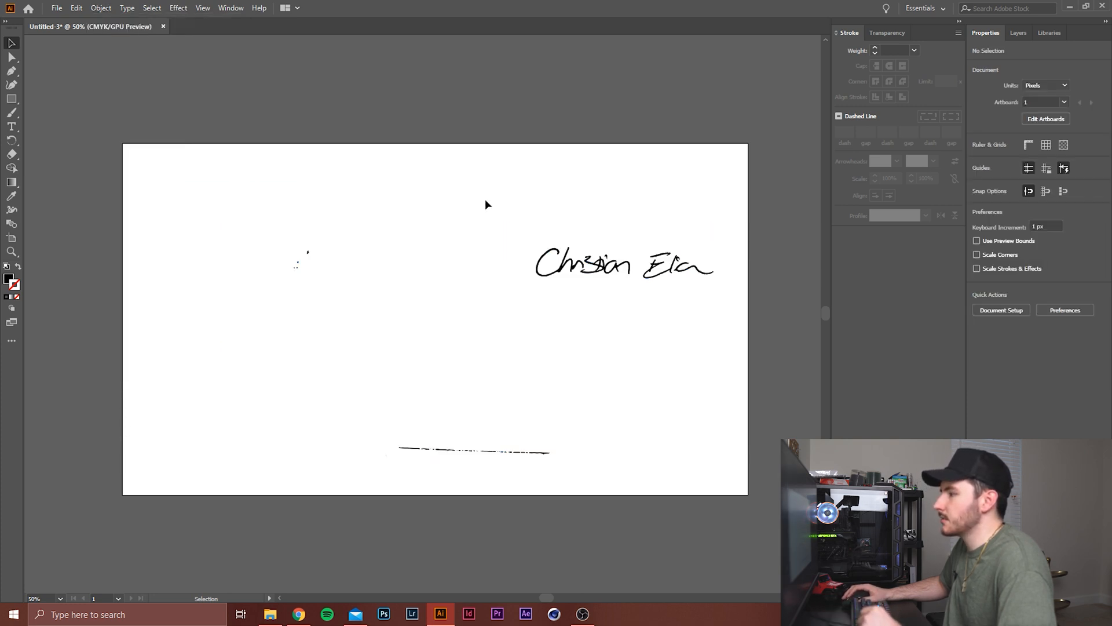
pyautogui.click(581, 263)
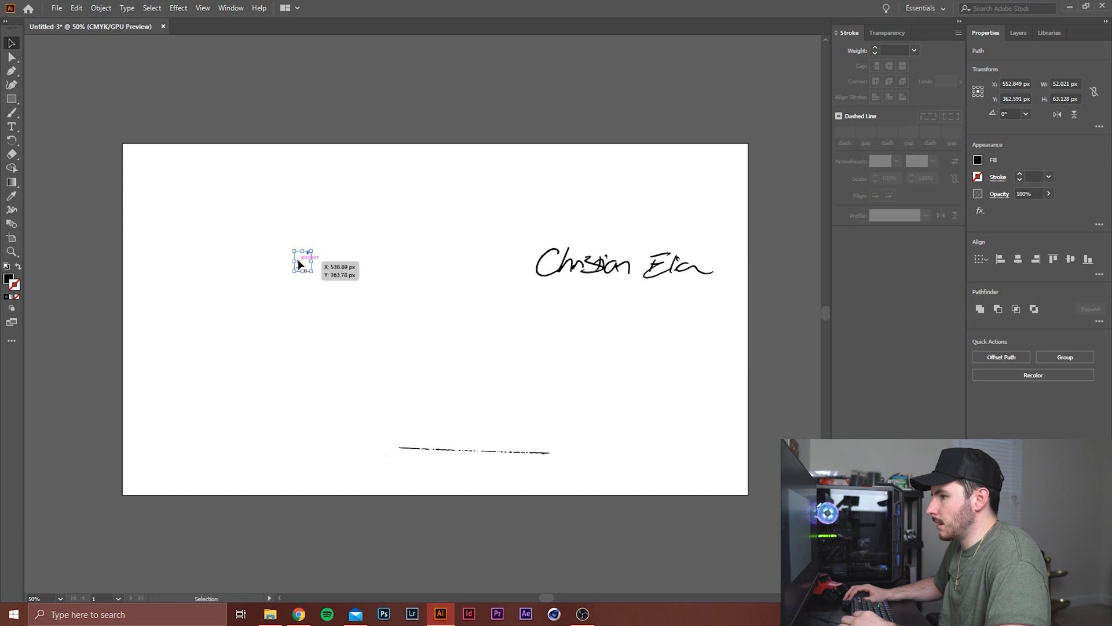
# Enlarge and center the signature, moving the stray line up beneath 'Christian'
pyautogui.moveTo(302, 262); pyautogui.dragTo(176, 196)
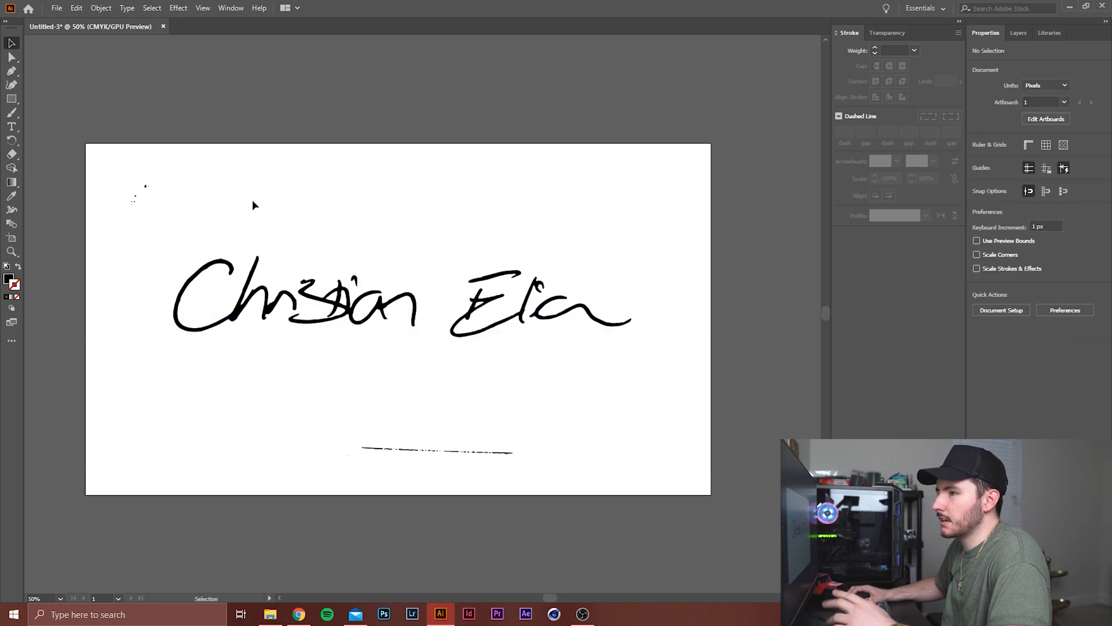
pyautogui.moveTo(179, 183)
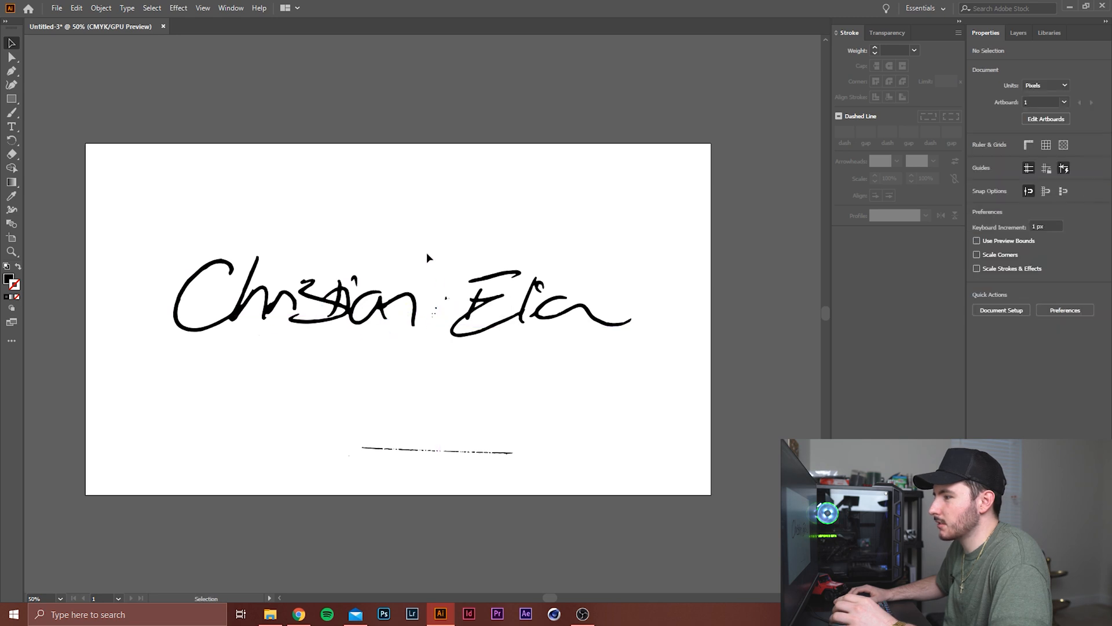
pyautogui.click(445, 298)
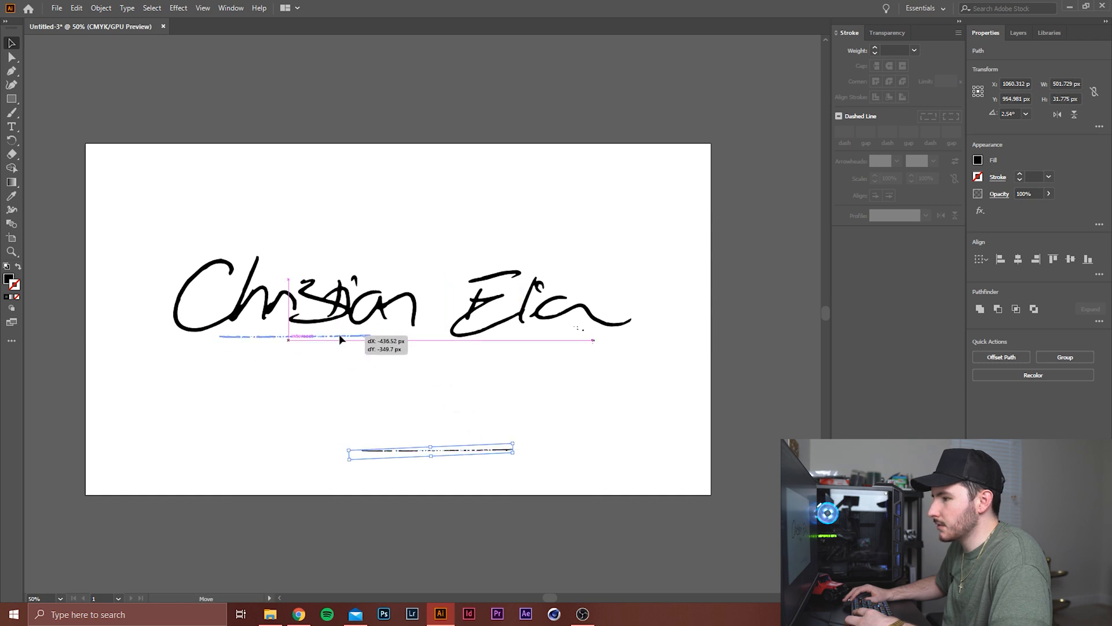
pyautogui.moveTo(429, 451); pyautogui.dragTo(312, 340)
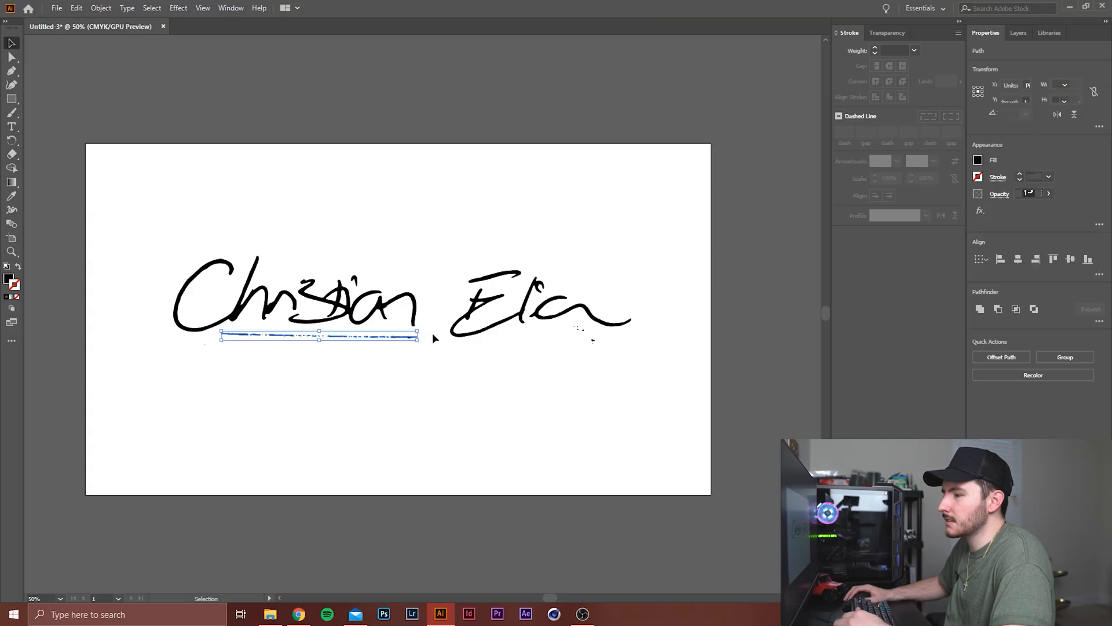
pyautogui.click(532, 353)
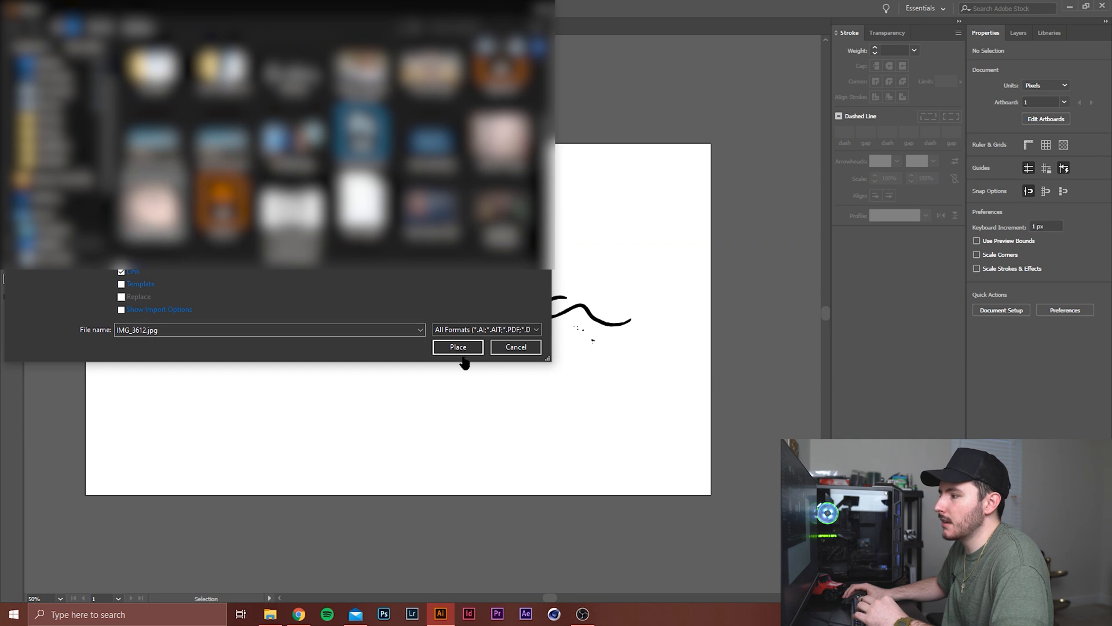
# Place the camera sketch and trace it at threshold 190 with Ignore White, then expand
pyautogui.click(459, 347)
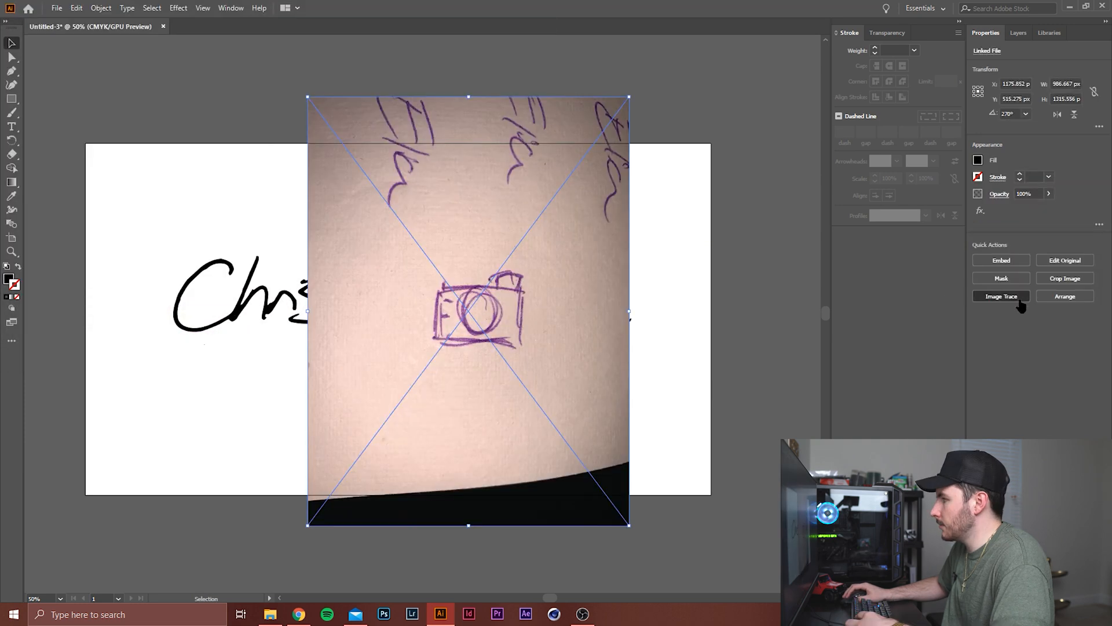
pyautogui.click(1001, 295)
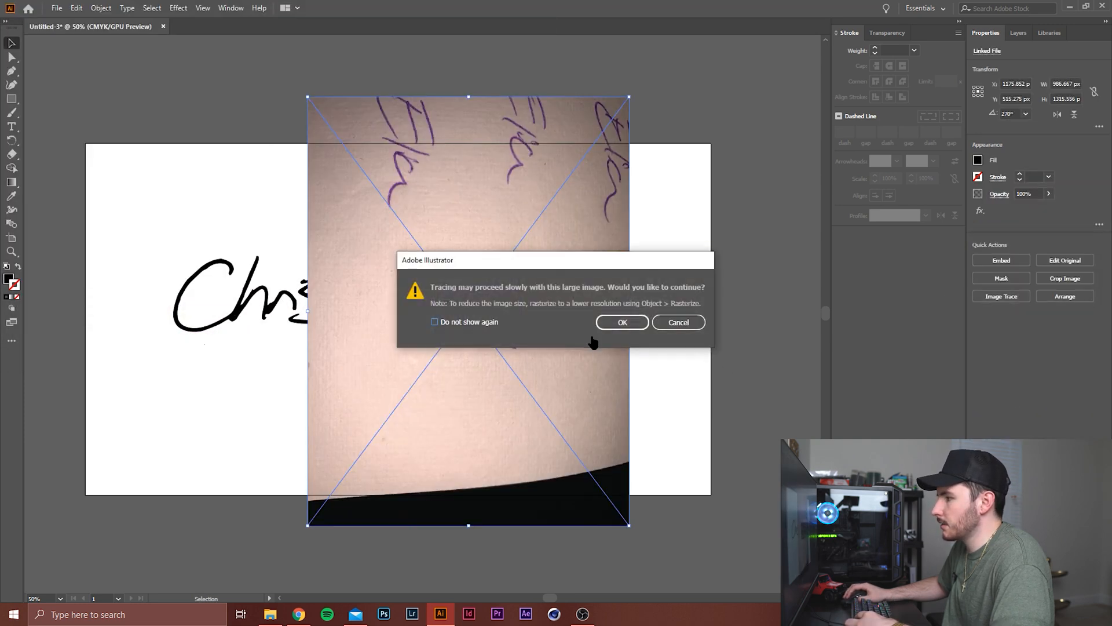
pyautogui.click(621, 321)
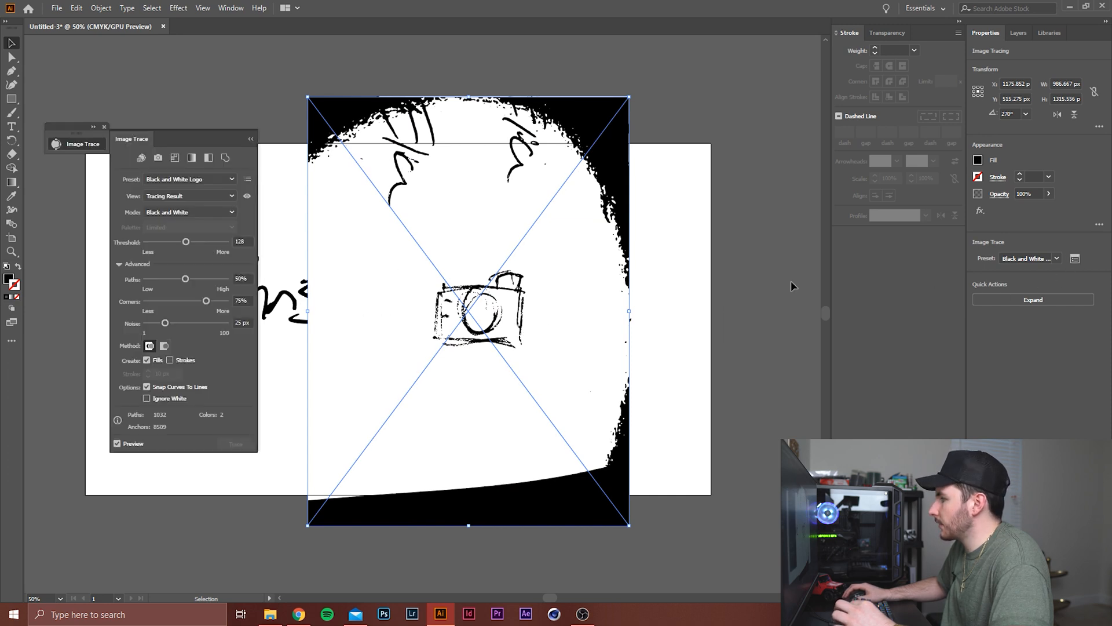
pyautogui.moveTo(186, 241); pyautogui.dragTo(206, 241)
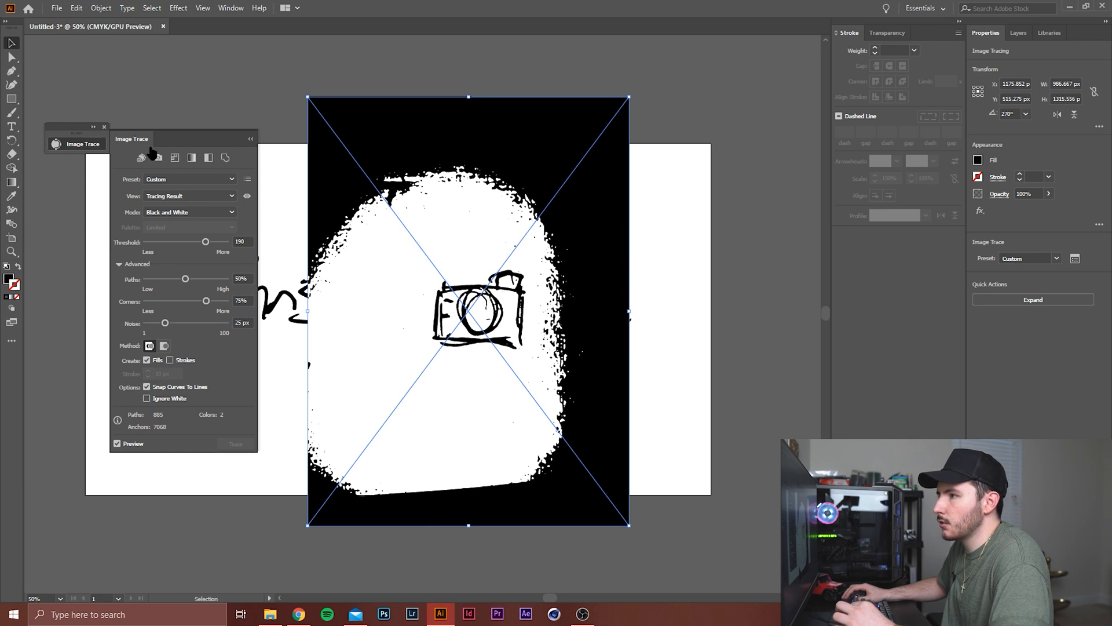
pyautogui.click(146, 398)
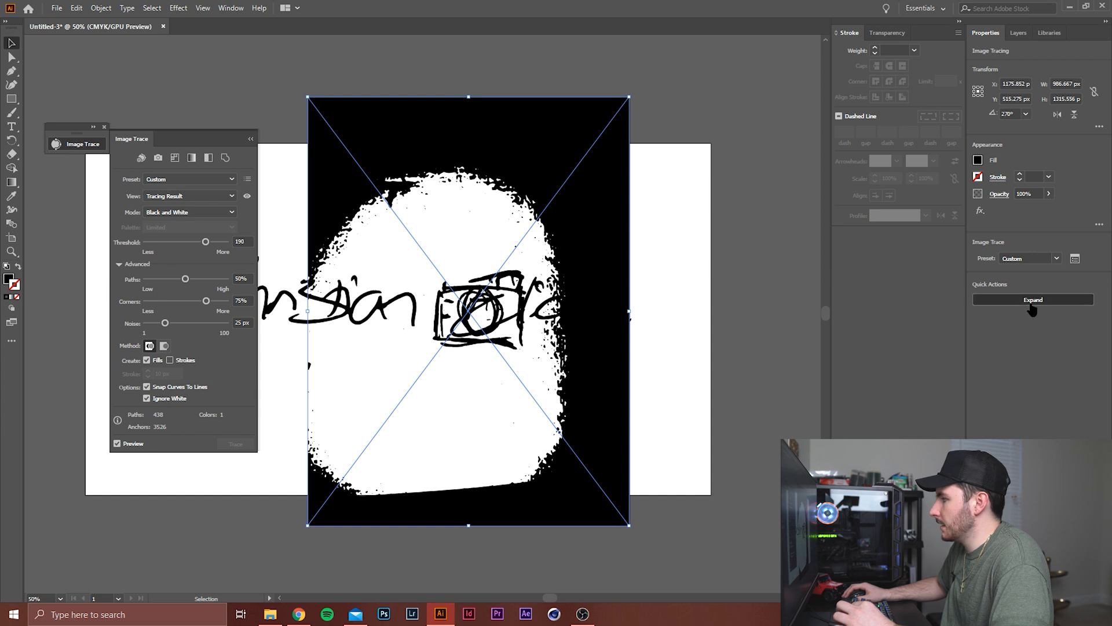
pyautogui.click(1032, 299)
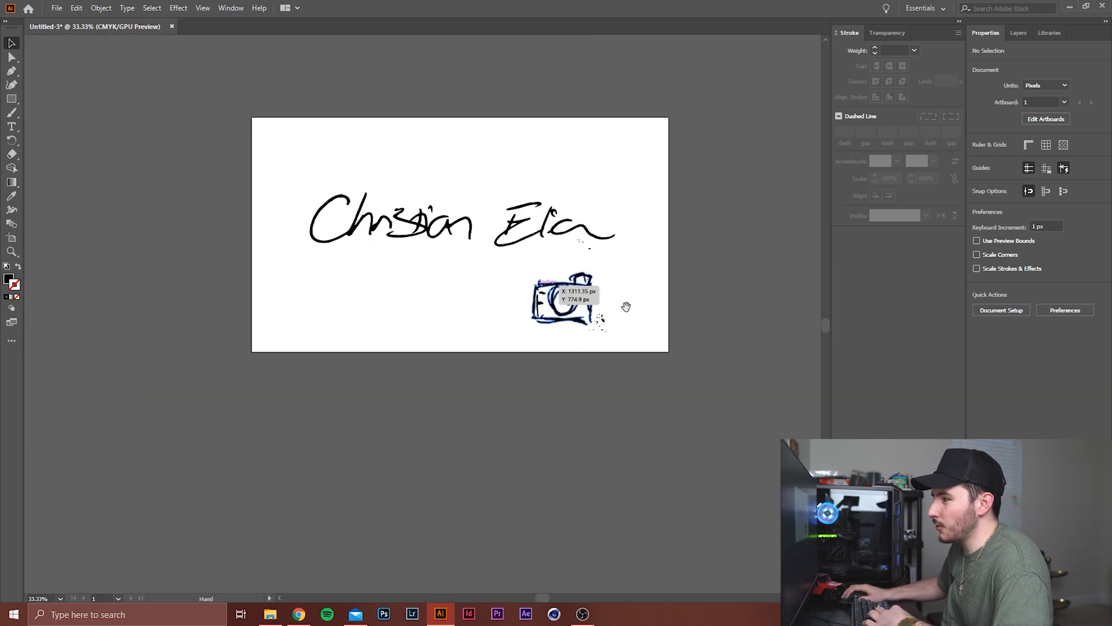
pyautogui.click(558, 297)
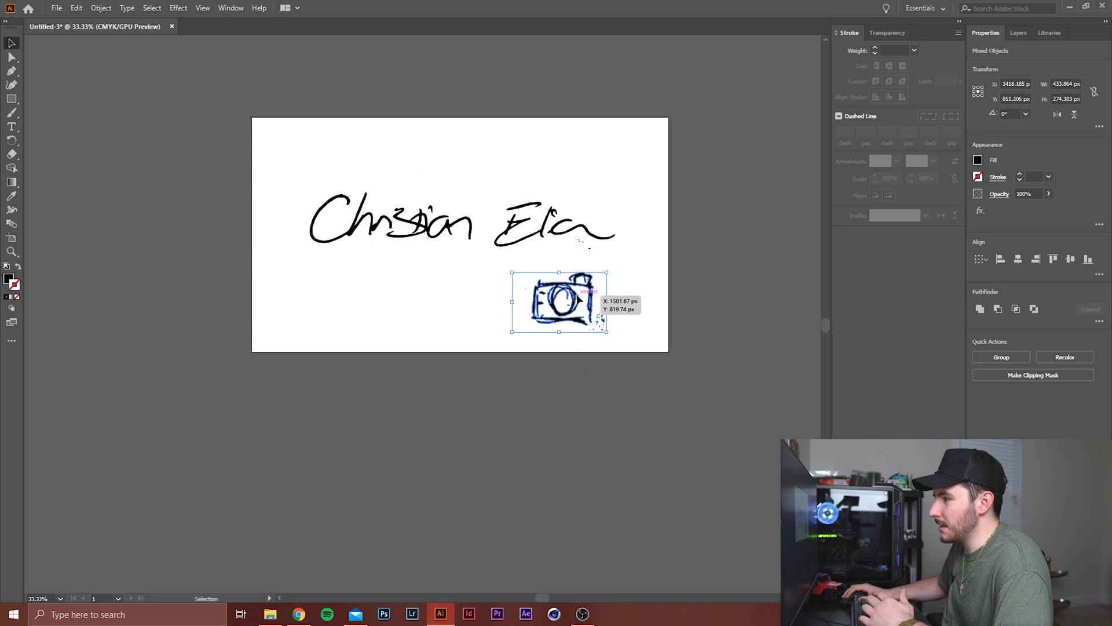
pyautogui.moveTo(558, 301); pyautogui.dragTo(461, 293)
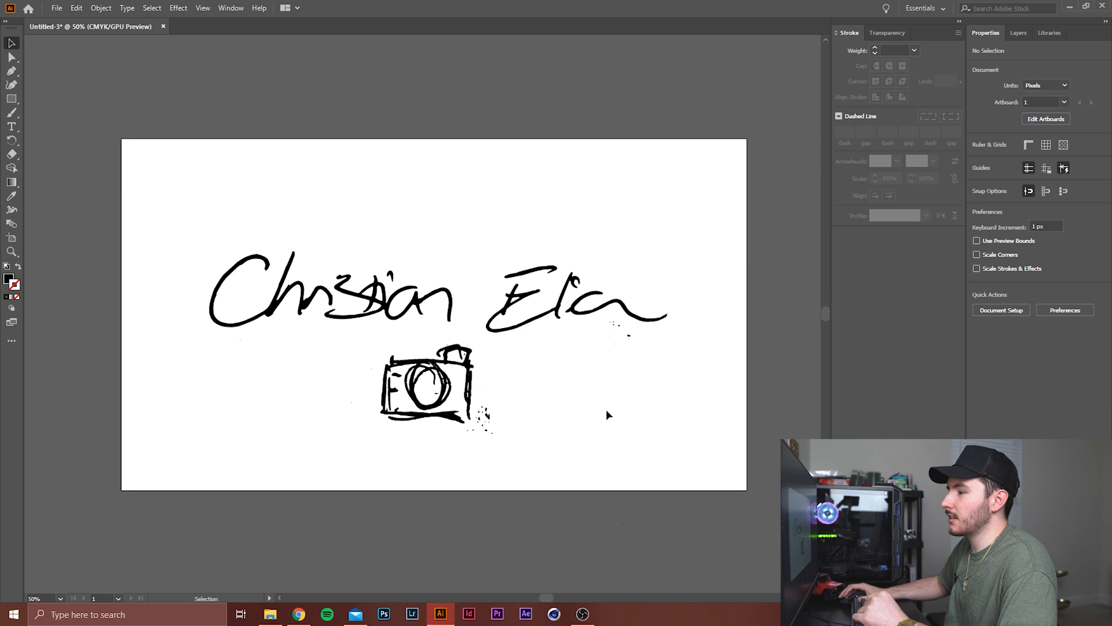
pyautogui.moveTo(210, 239)
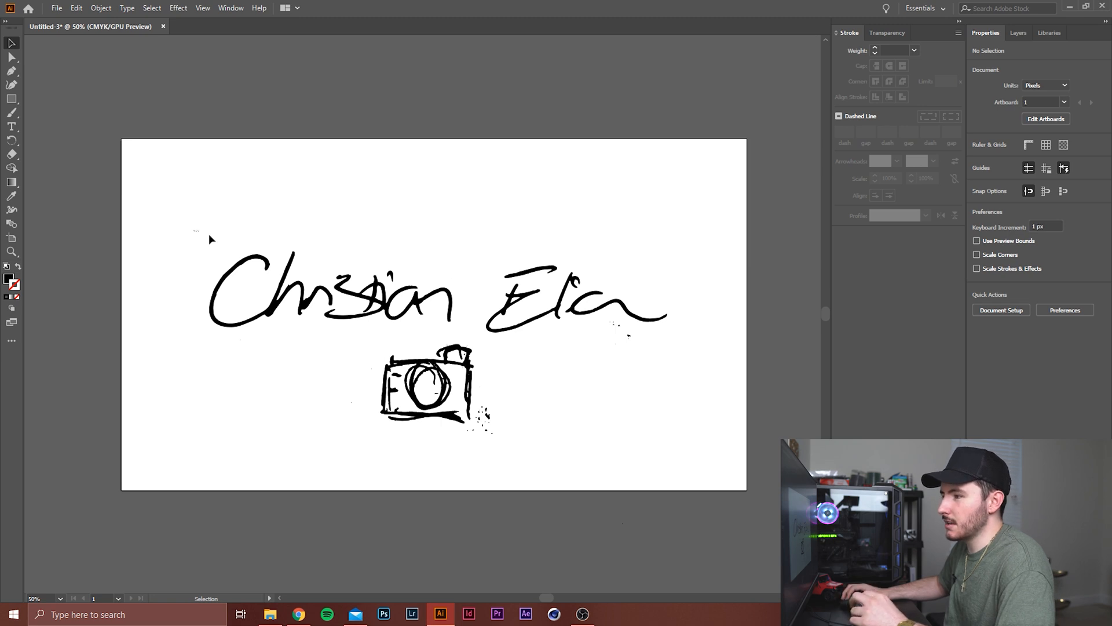
pyautogui.click(319, 291)
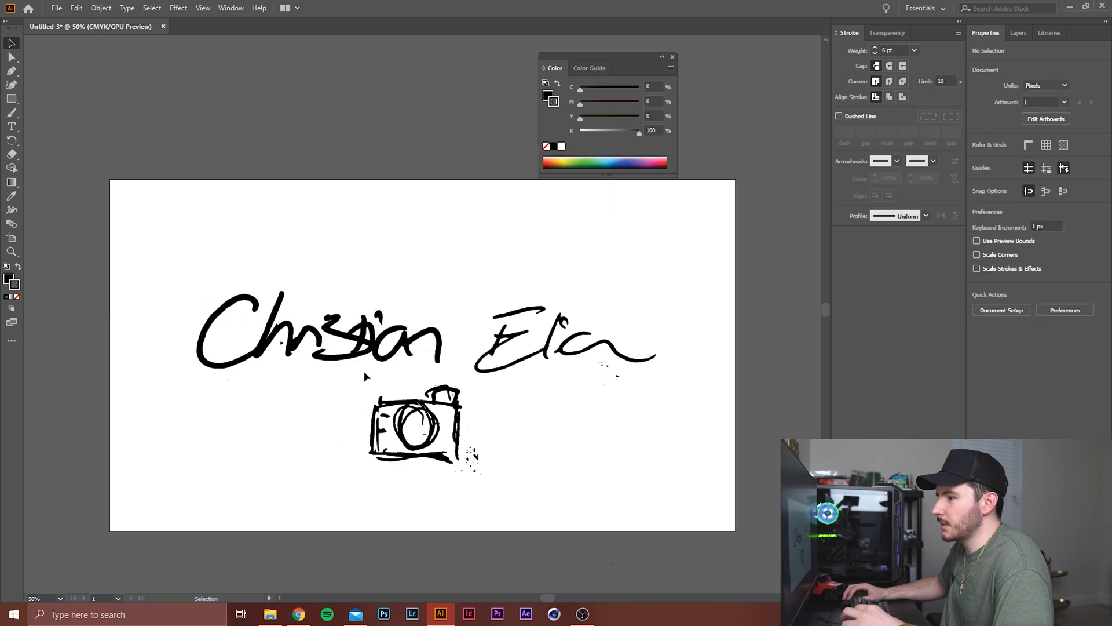
pyautogui.moveTo(297, 290)
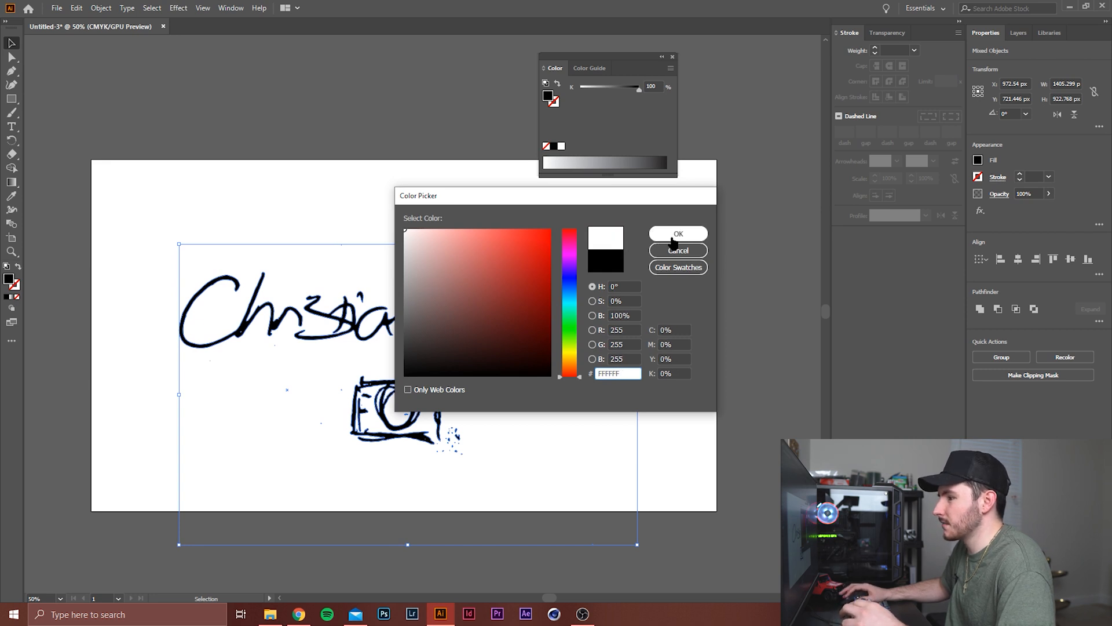
# Fill all the signature and camera artwork with white (FFFFFF)
pyautogui.click(677, 233)
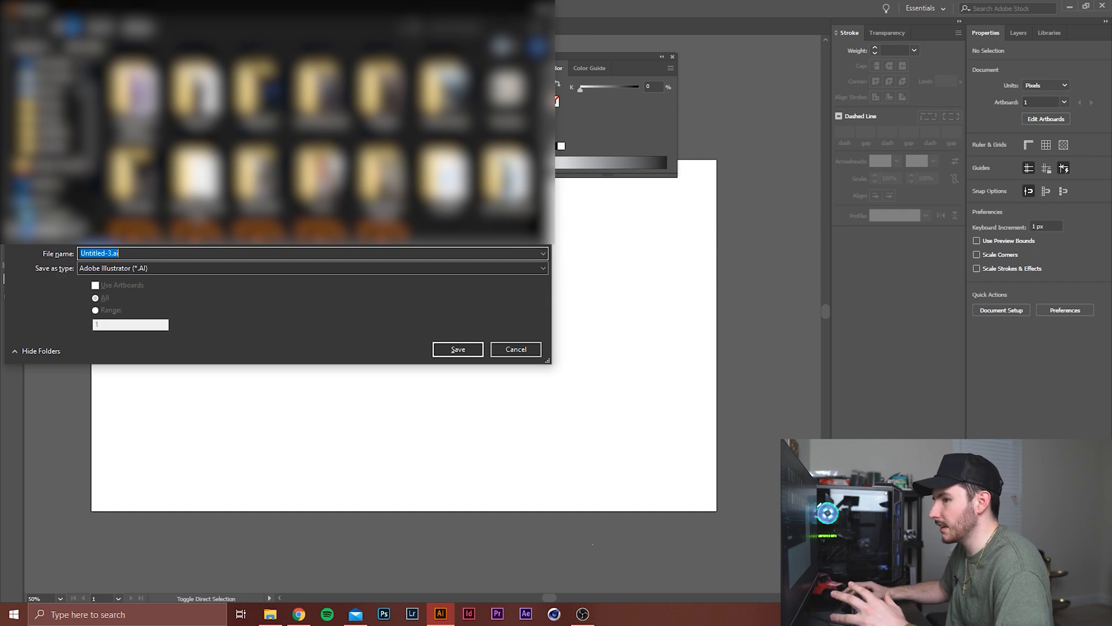
# Skip saving and export the artwork as a PNG named 'name title'
pyautogui.click(56, 8)
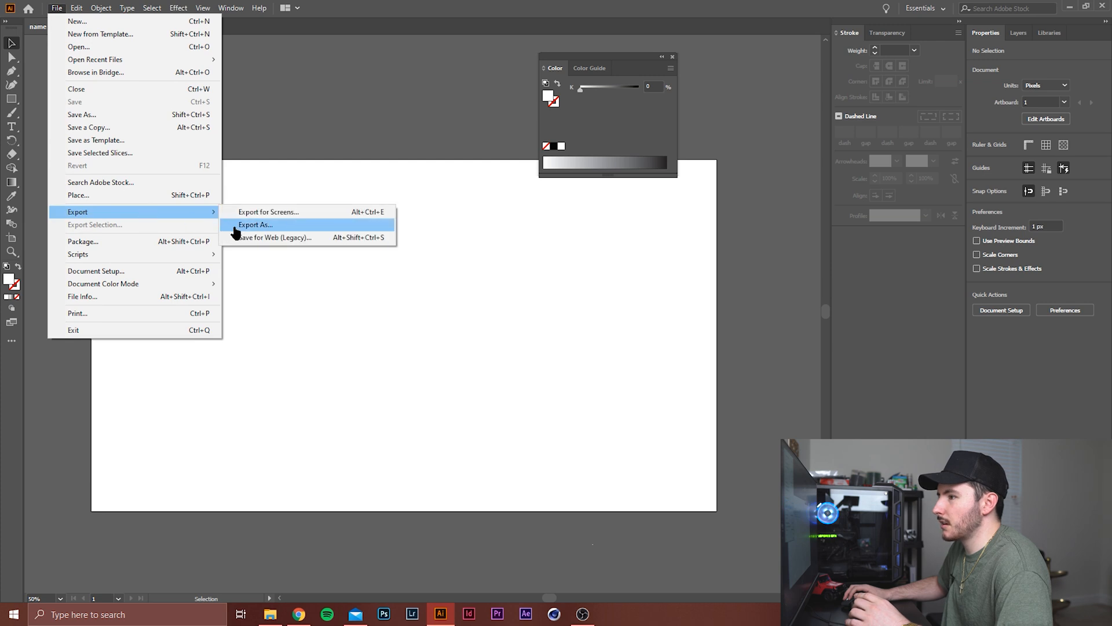
pyautogui.click(256, 224)
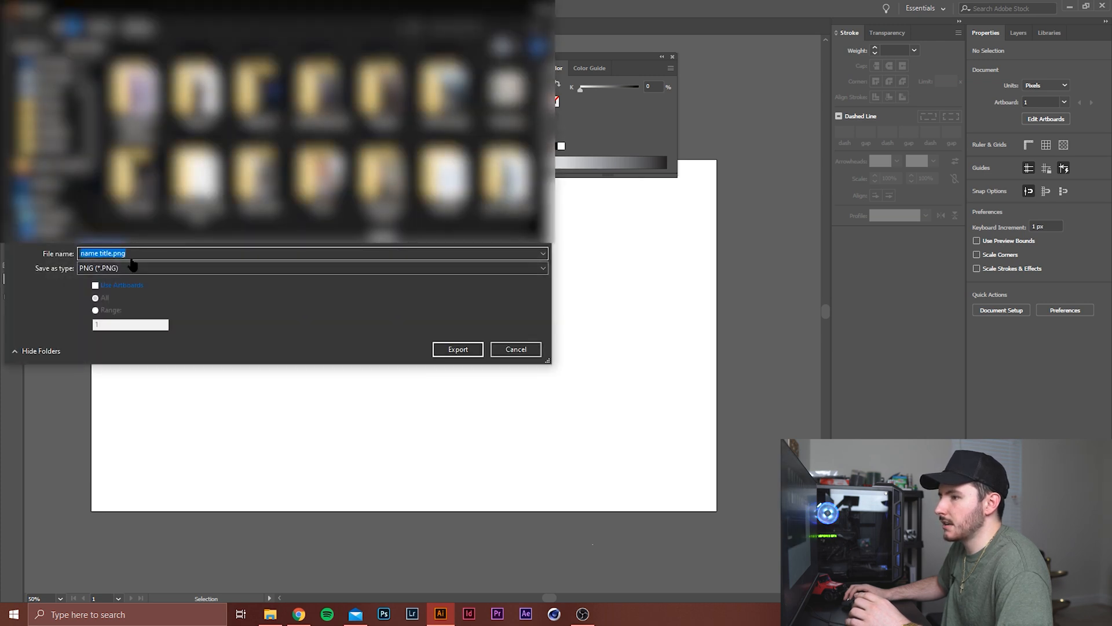
pyautogui.click(312, 268)
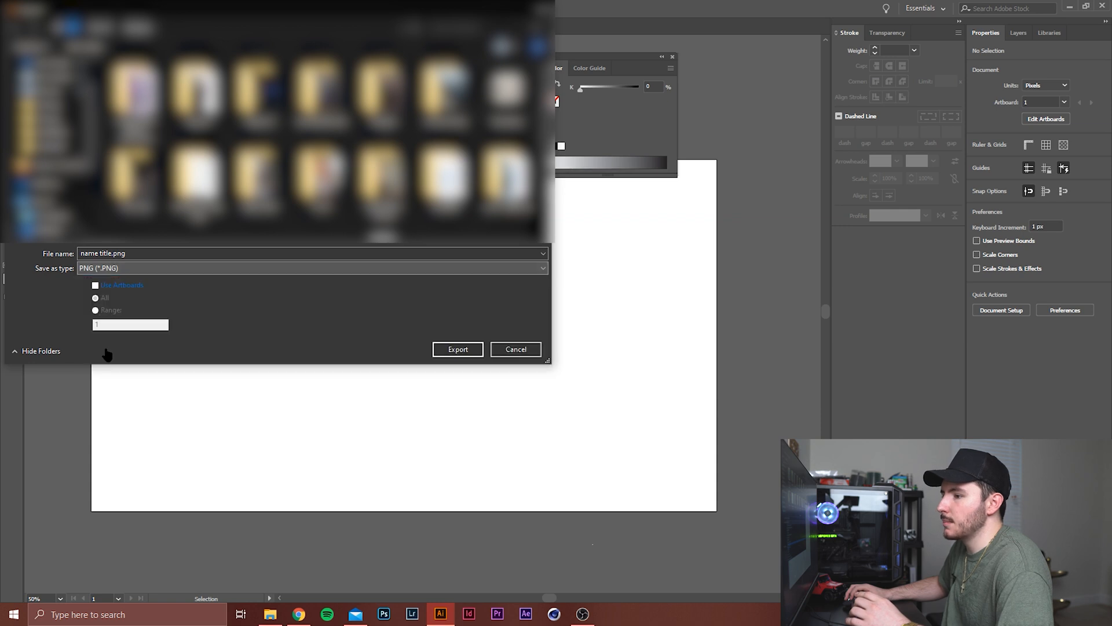
pyautogui.click(458, 349)
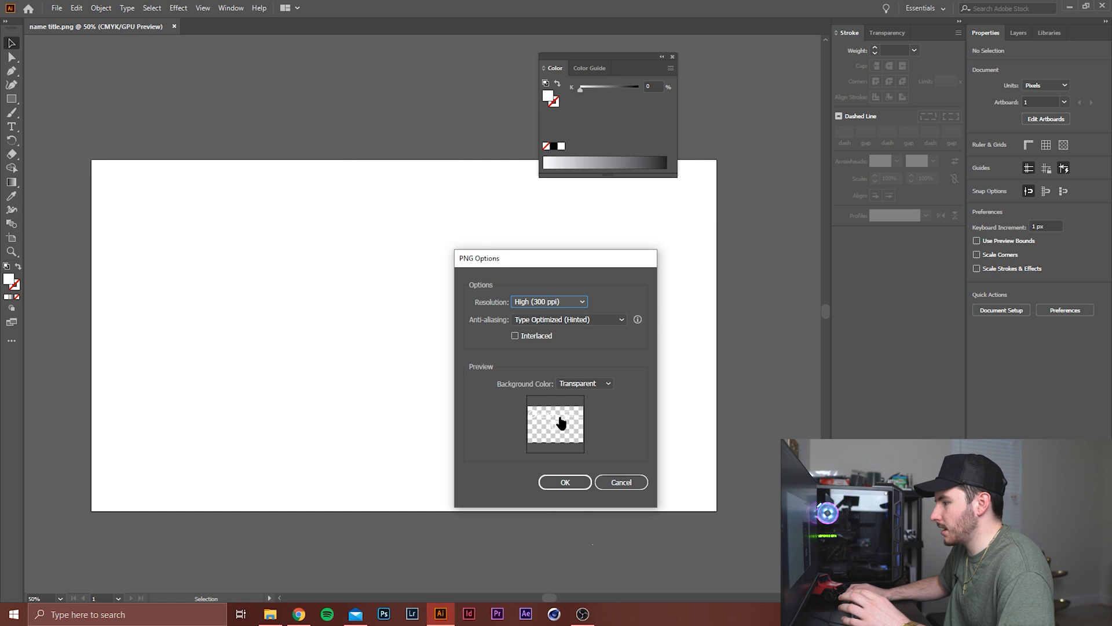
# Confirm the PNG options with High (300 ppi) resolution and a transparent background
pyautogui.click(549, 301)
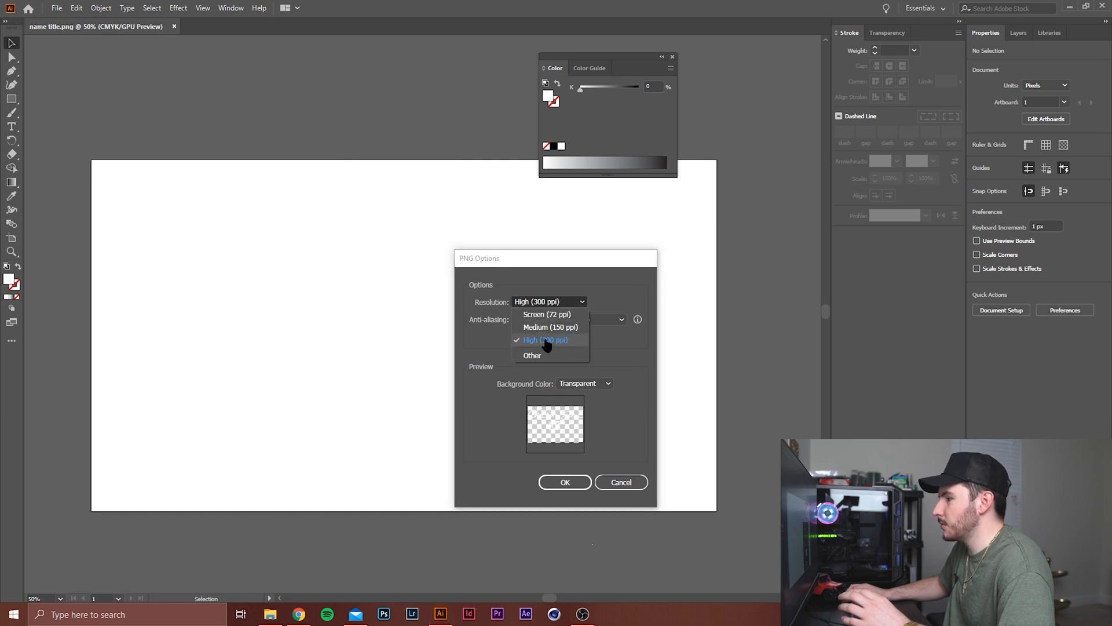
pyautogui.moveTo(560, 333)
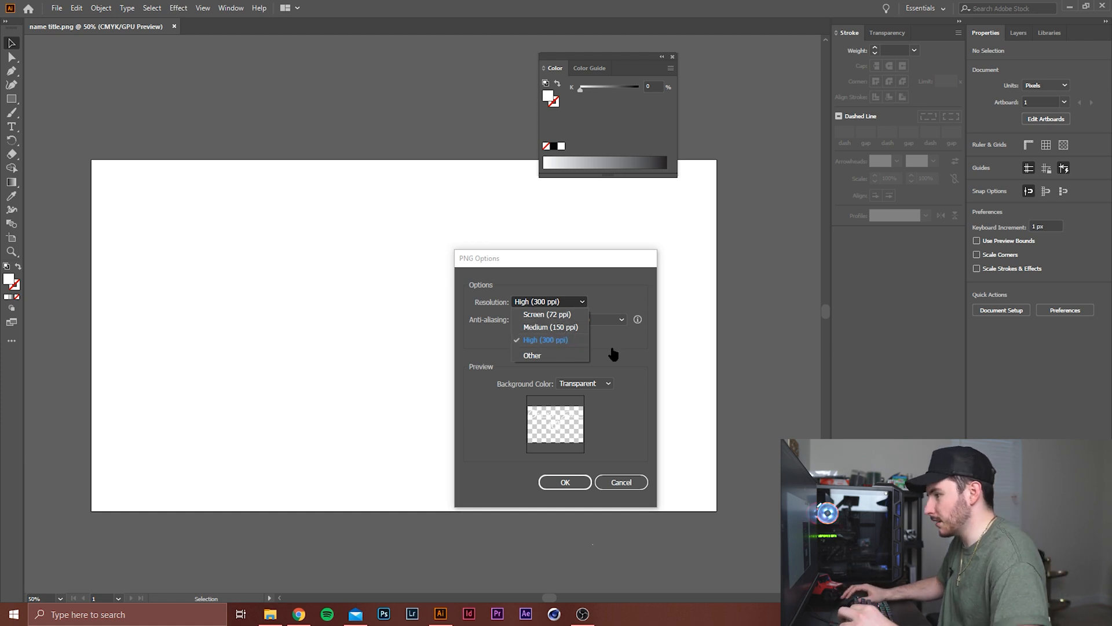
pyautogui.click(544, 340)
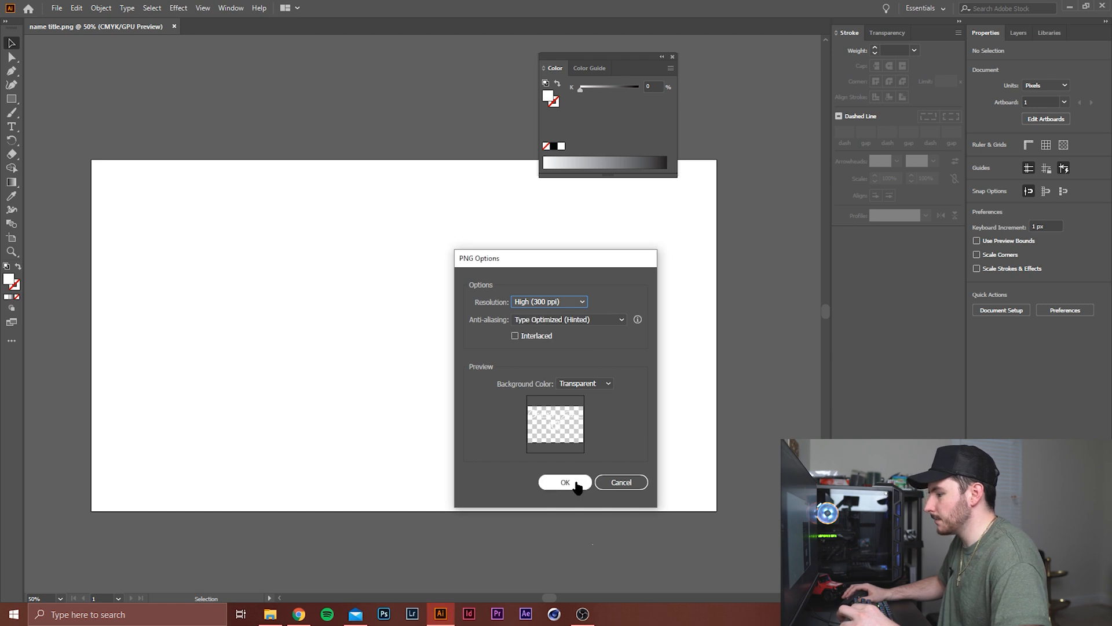
pyautogui.click(564, 481)
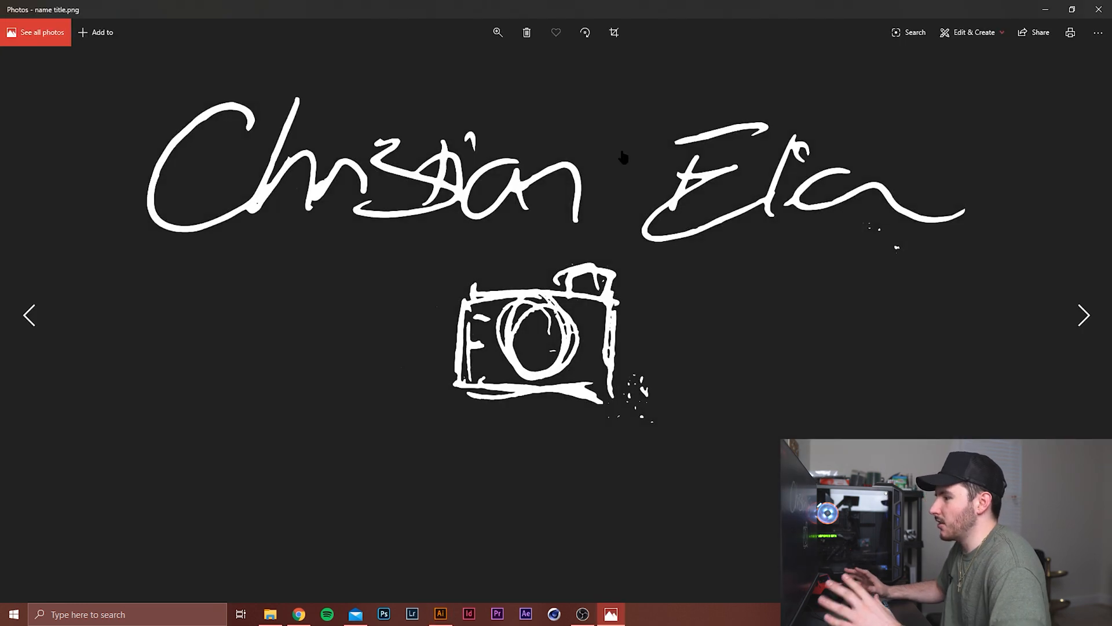